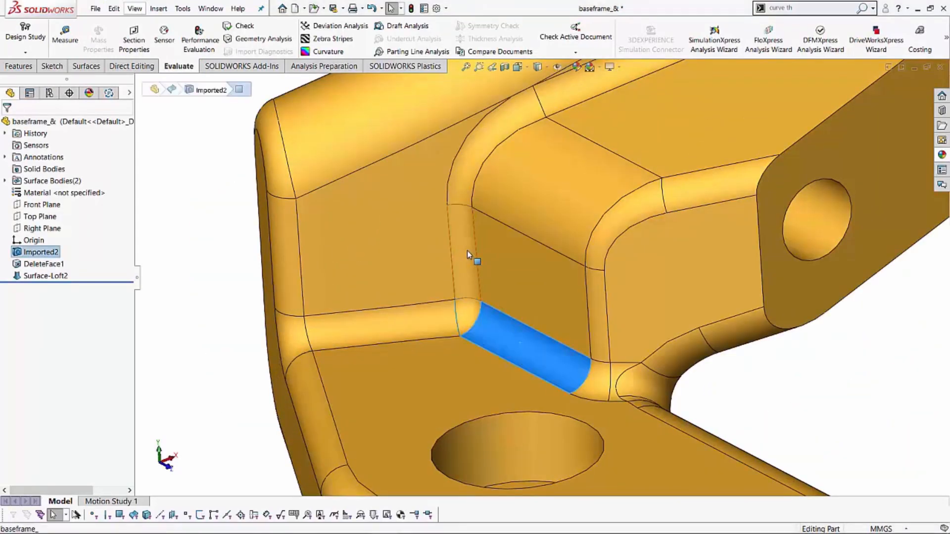
# Step: Roll the feature history back to the import, then restore the full history
pyautogui.click(524, 355)
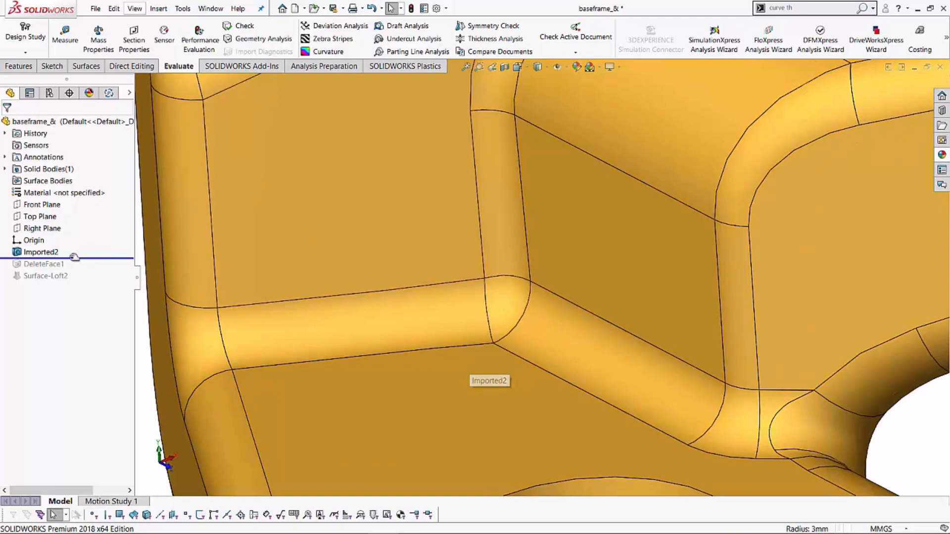
pyautogui.click(43, 264)
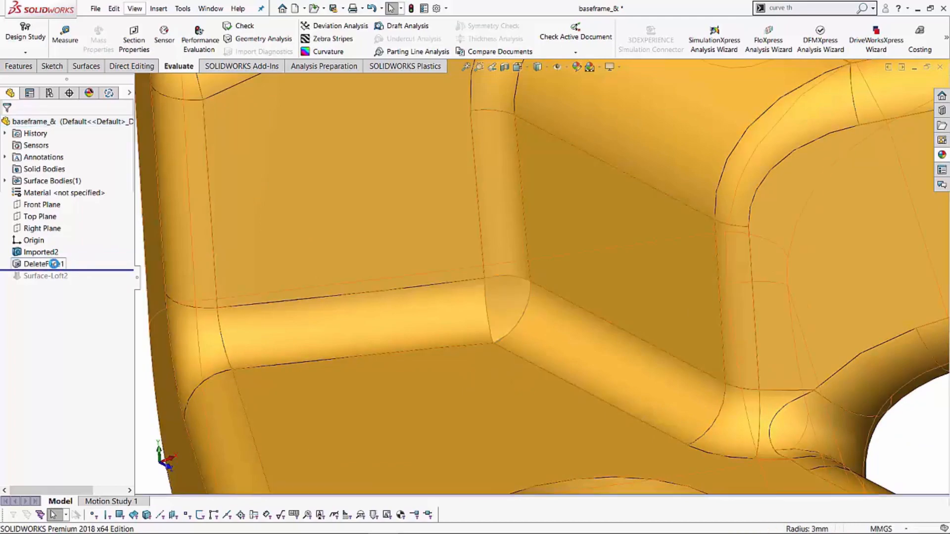
pyautogui.doubleClick(44, 264)
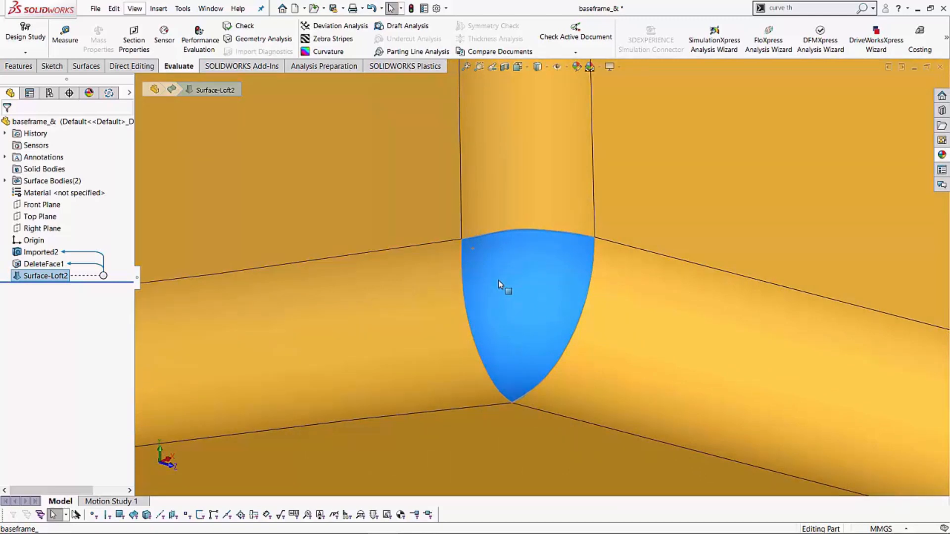
pyautogui.moveTo(502, 273)
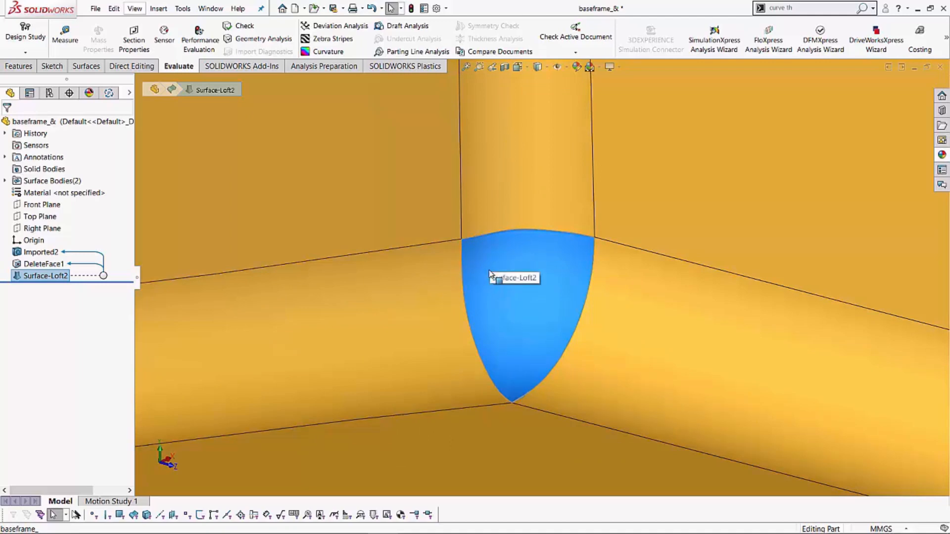
pyautogui.moveTo(530, 268)
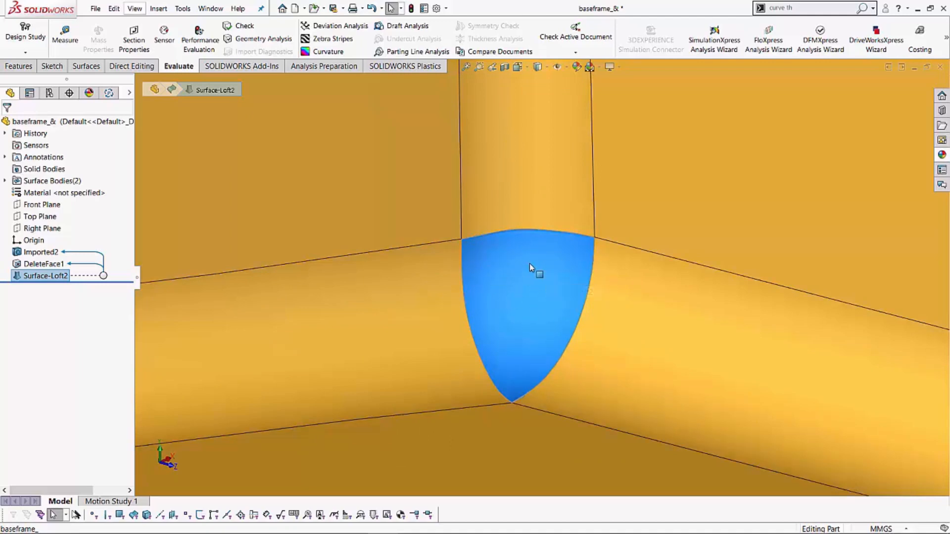
# Step: Suppress the Surface-Loft2 corner loft patch
pyautogui.rightClick(530, 268)
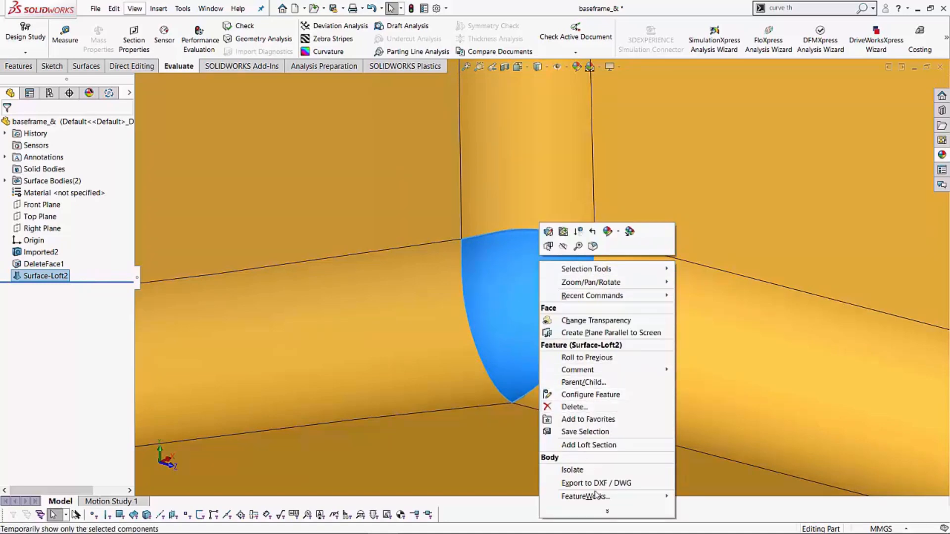
pyautogui.click(507, 332)
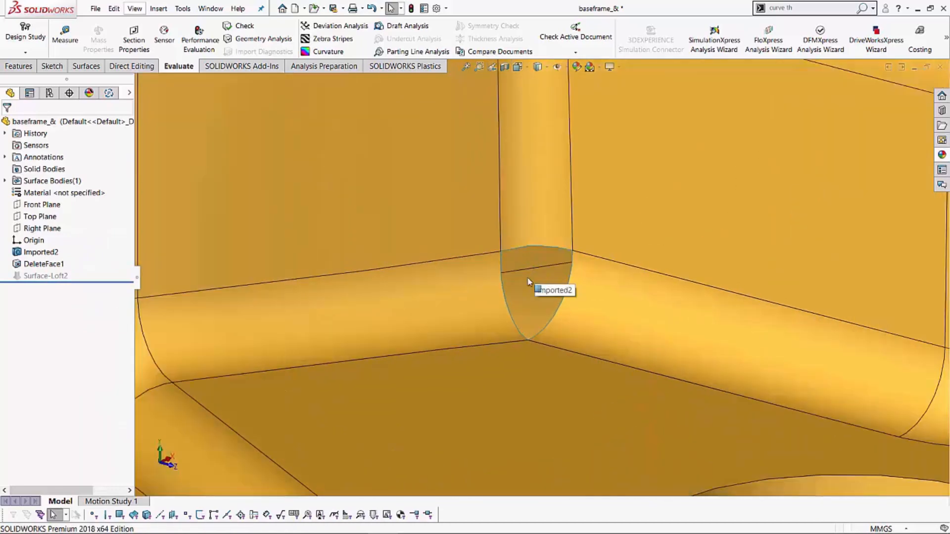
pyautogui.scroll(-3)
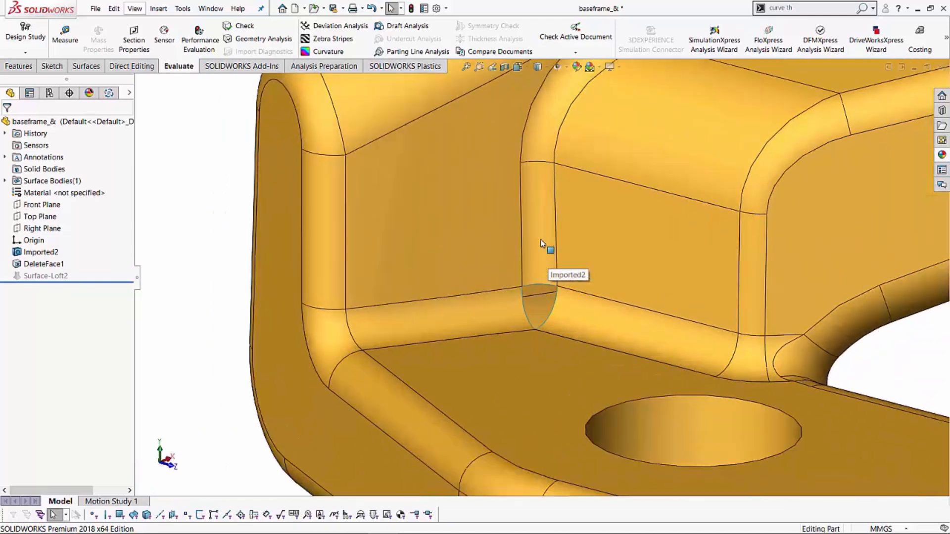
pyautogui.moveTo(543, 223)
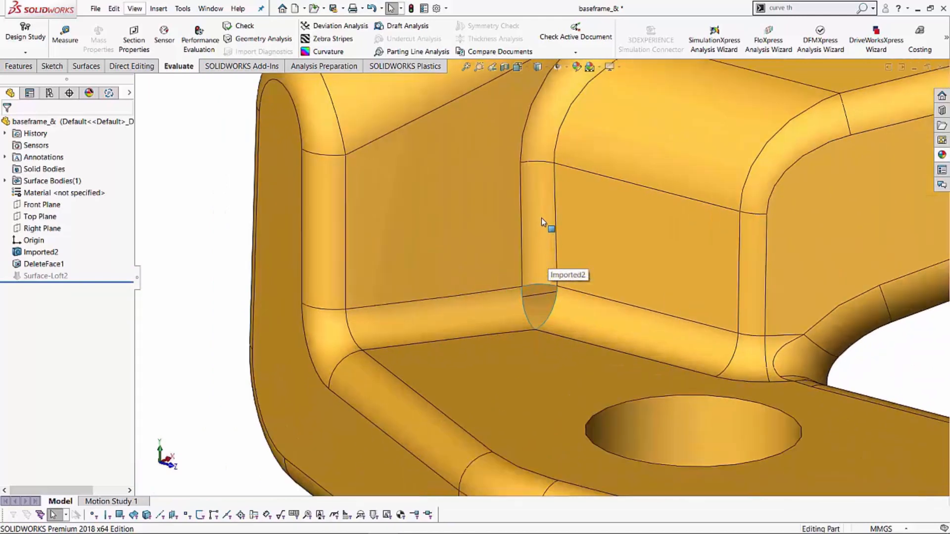
# Step: Select the three corner fillet faces and set up a Check for minimum curvature radius only
pyautogui.click(540, 219)
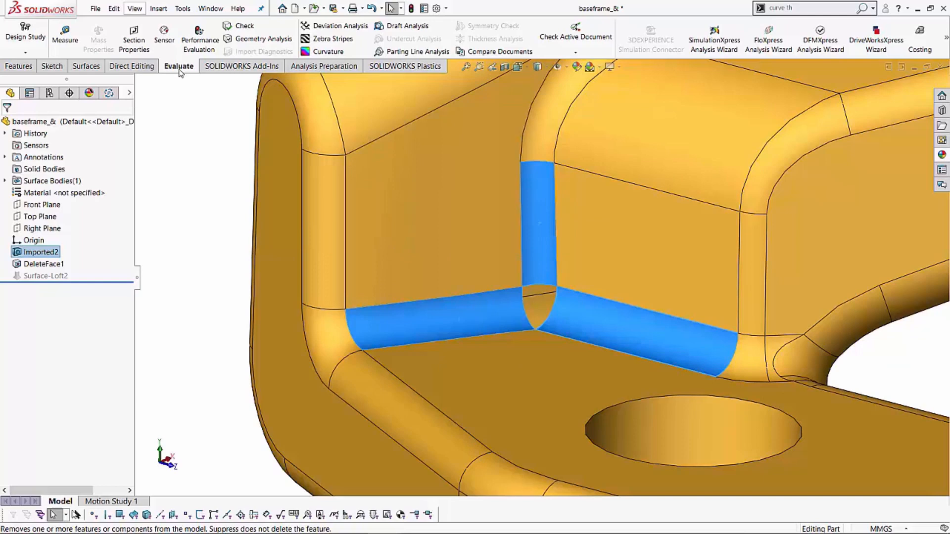
pyautogui.moveTo(244, 25)
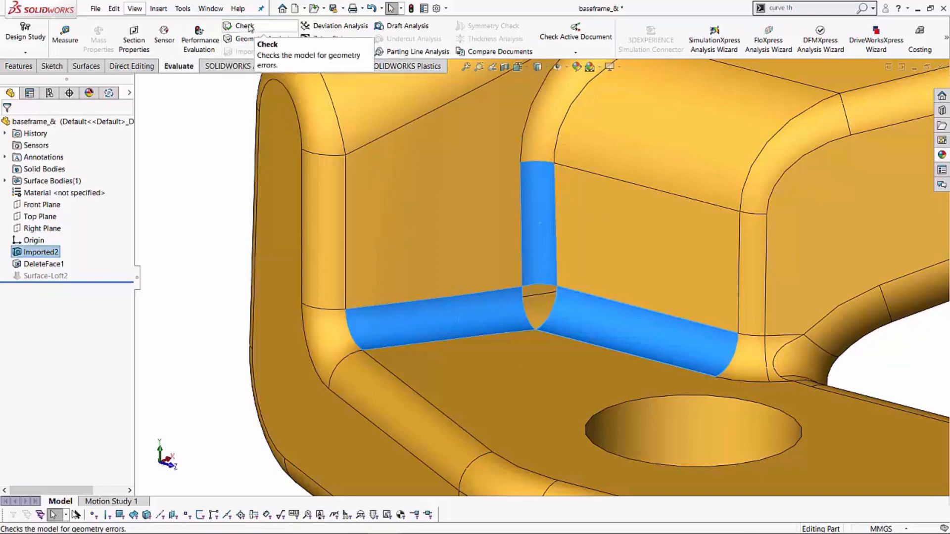
pyautogui.click(244, 25)
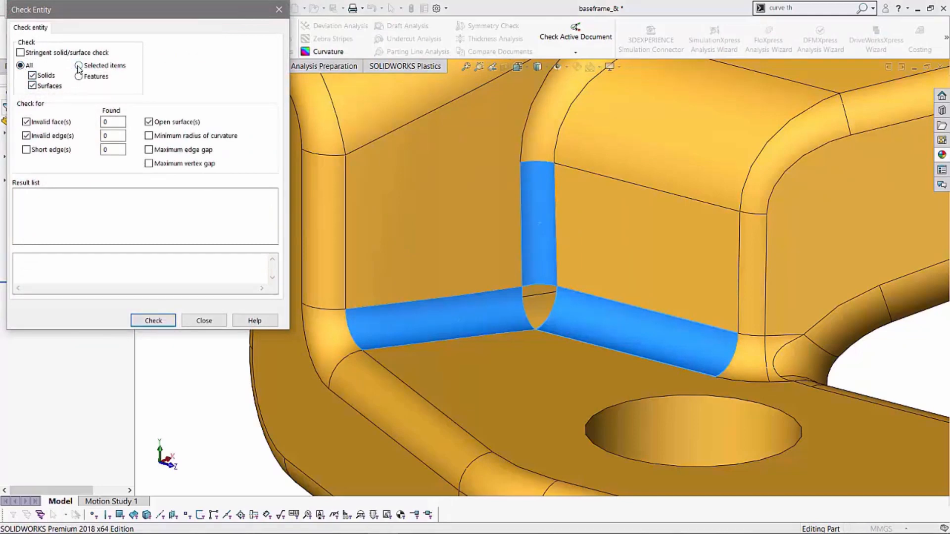
pyautogui.click(78, 66)
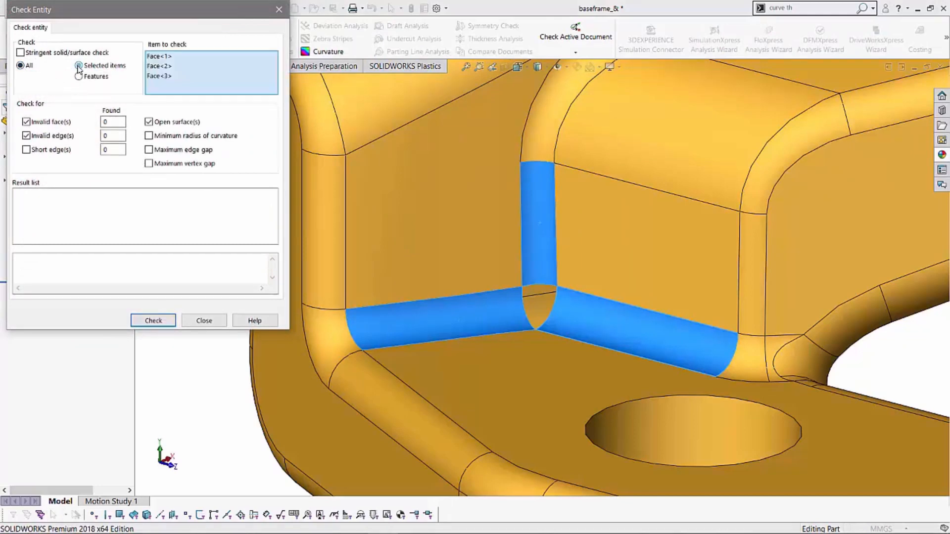
pyautogui.click(78, 65)
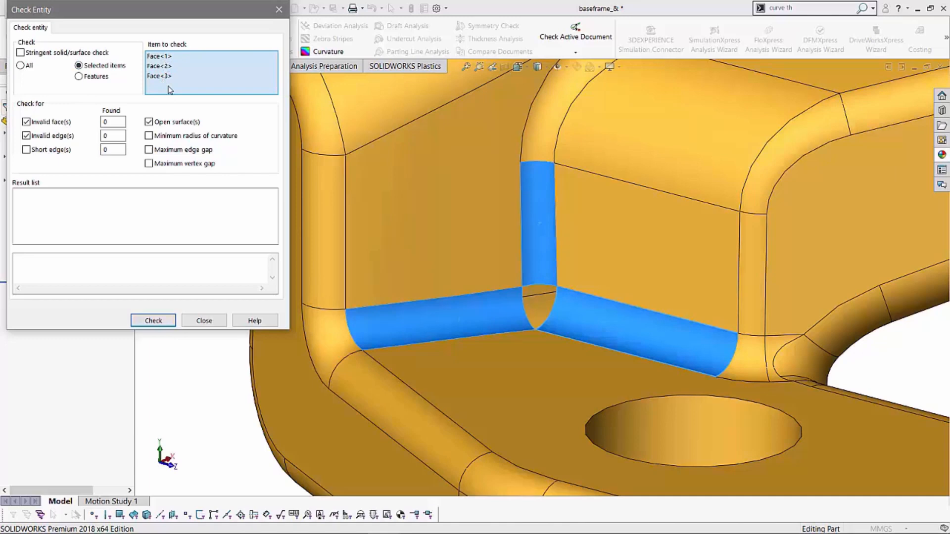
pyautogui.click(26, 121)
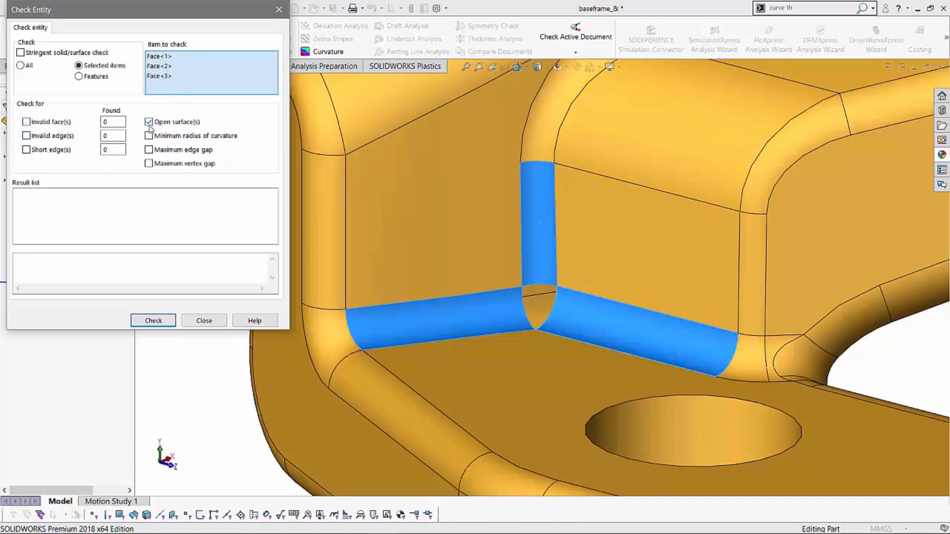
pyautogui.click(148, 135)
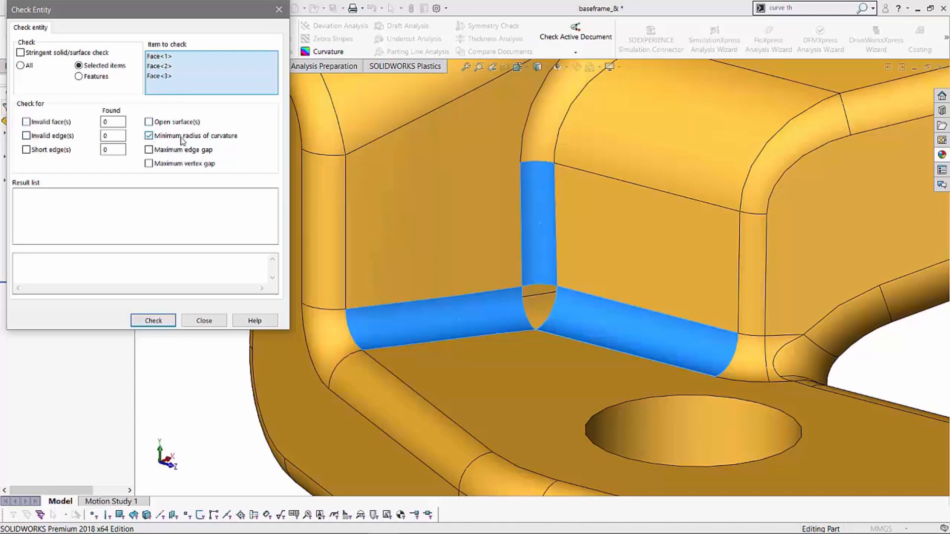
pyautogui.moveTo(154, 141)
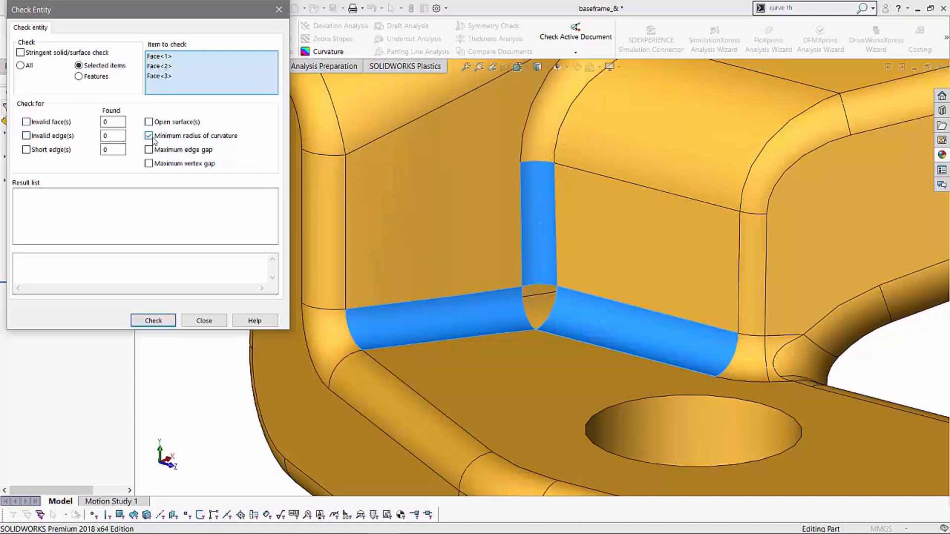
# Step: Run the check and read each face's minimum radius: about 2.8, 3 and 2.8 mm
pyautogui.click(153, 321)
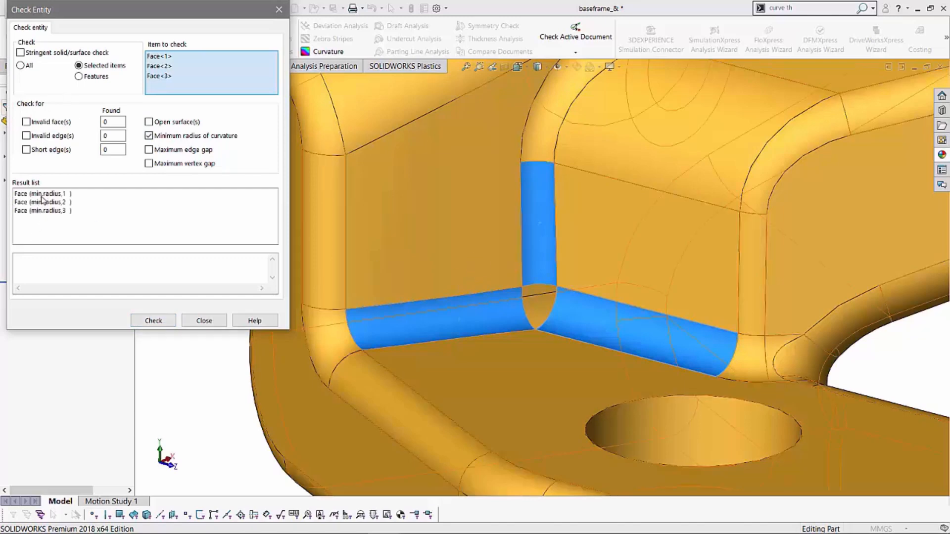
pyautogui.click(43, 194)
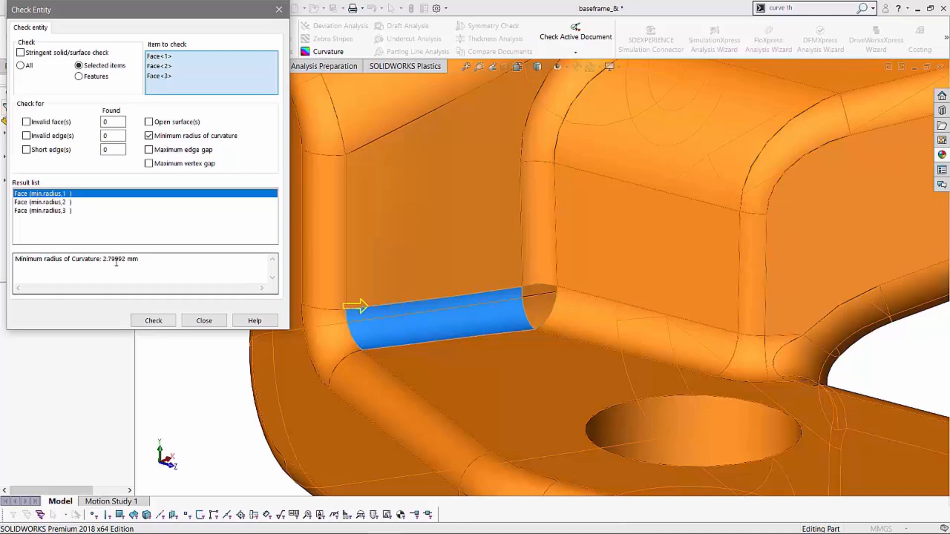
pyautogui.click(43, 202)
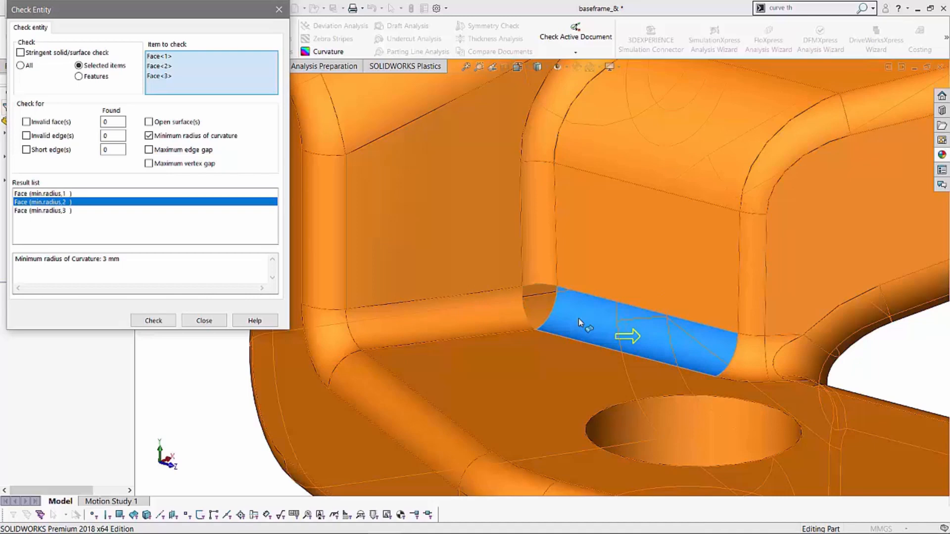
pyautogui.click(42, 210)
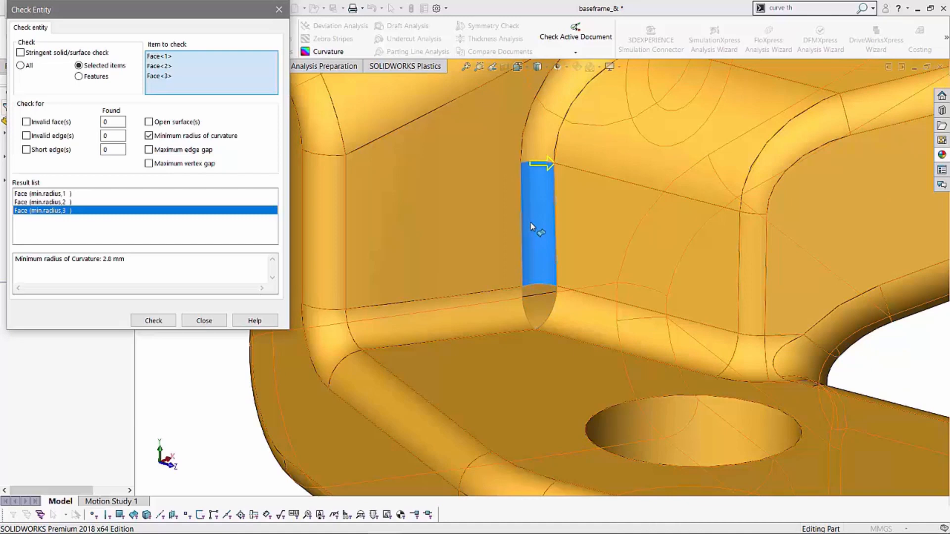
pyautogui.moveTo(582, 314)
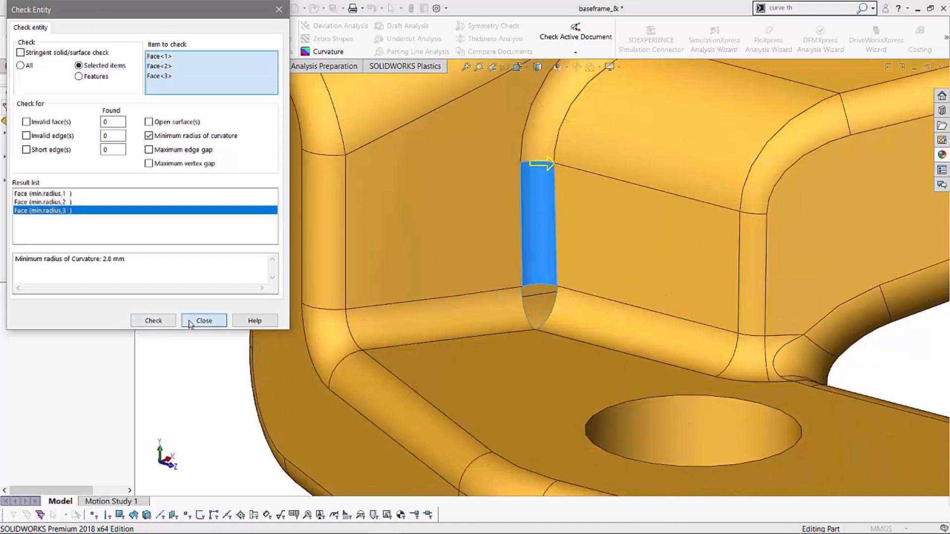
# Step: Close the check results and select the two inner corner walls and the floor face
pyautogui.click(203, 321)
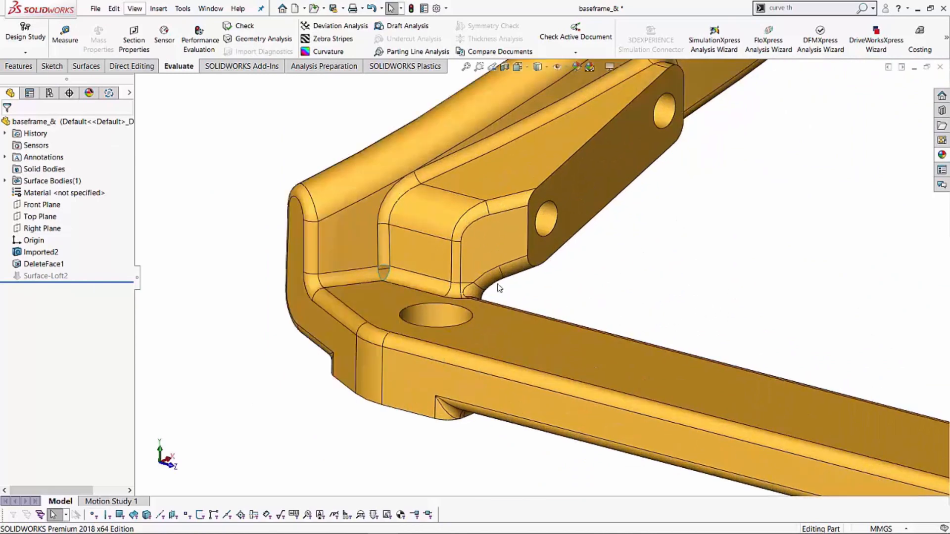
pyautogui.moveTo(547, 368)
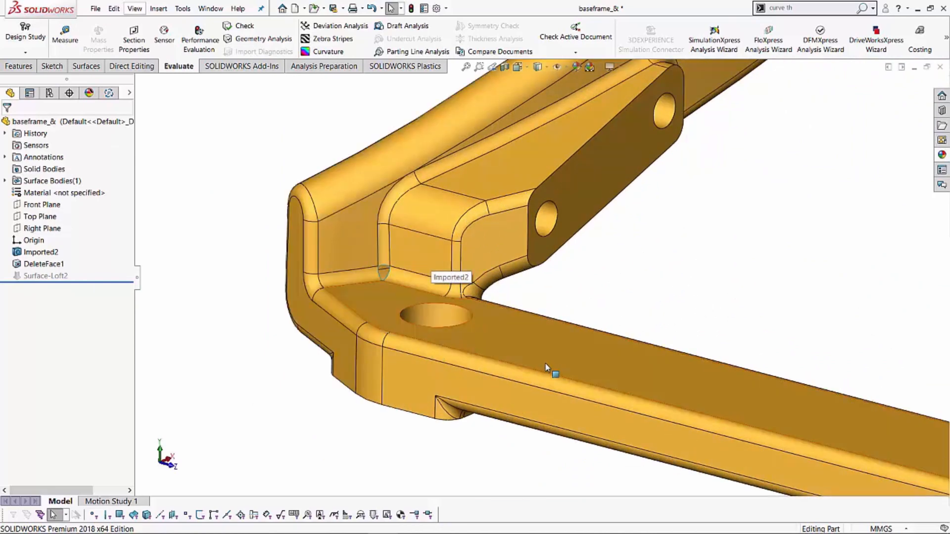
pyautogui.moveTo(361, 274)
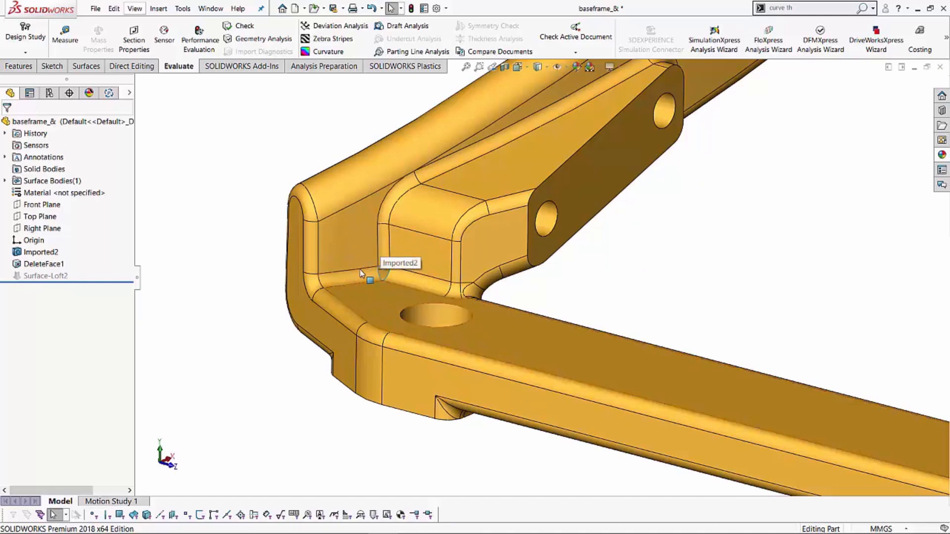
pyautogui.click(370, 278)
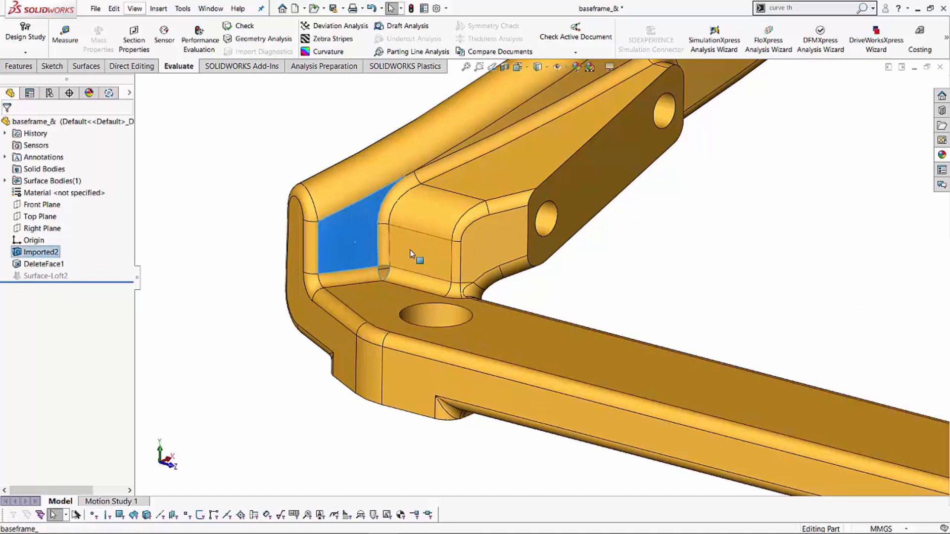
pyautogui.click(416, 251)
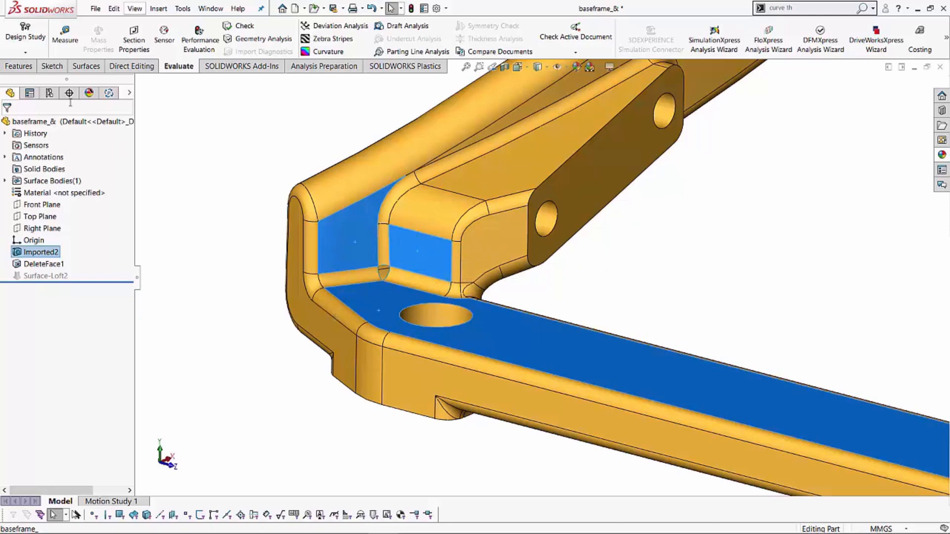
pyautogui.moveTo(393, 295)
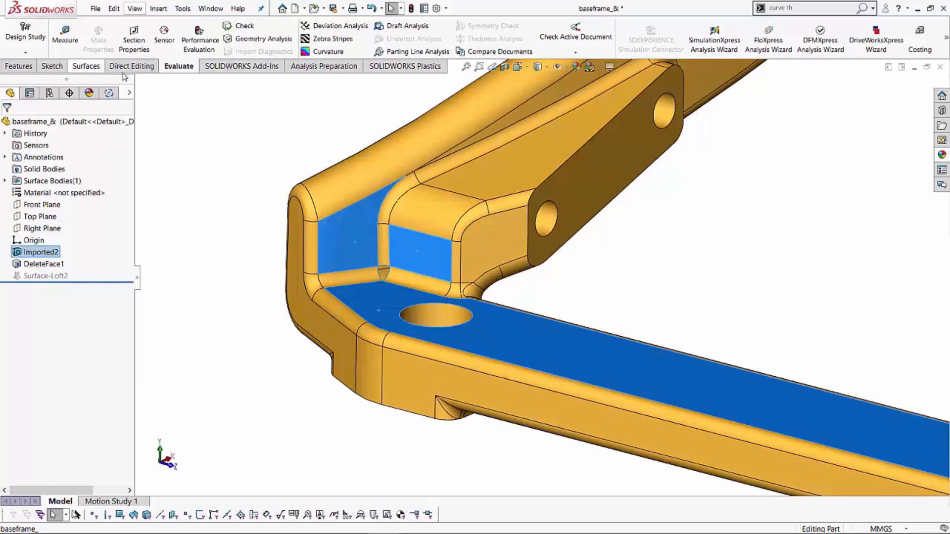
pyautogui.click(86, 66)
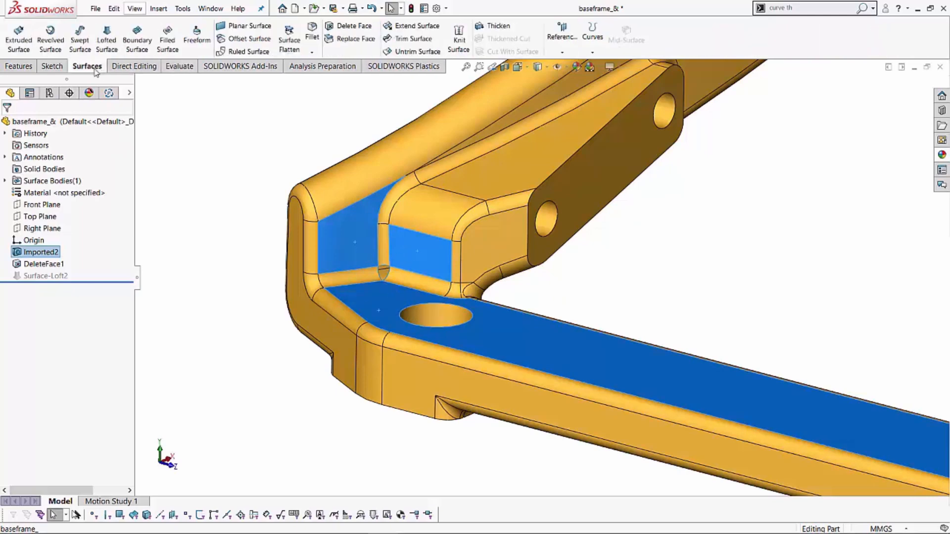
# Step: Create a 0 mm offset surface copy of the three corner faces
pyautogui.click(247, 38)
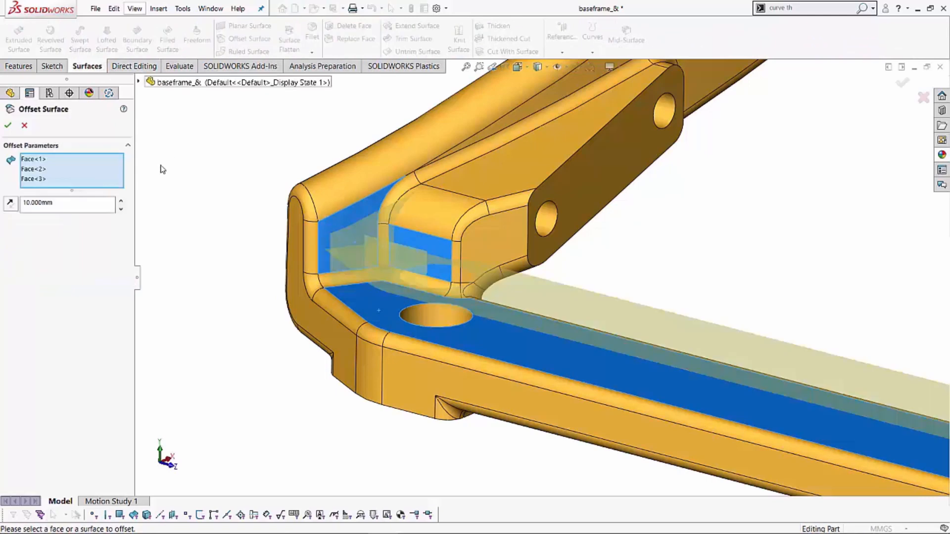
pyautogui.click(64, 203)
pyautogui.write('0.000')
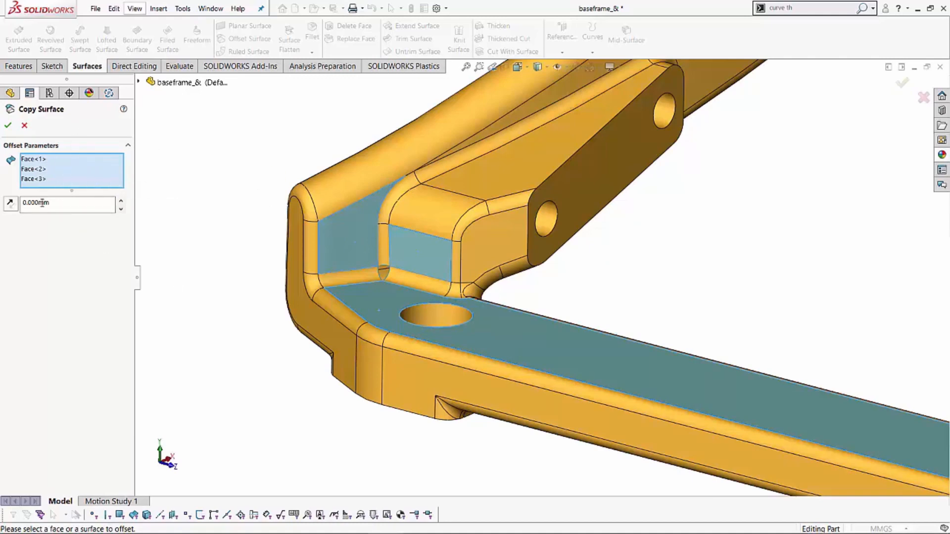
pyautogui.click(8, 125)
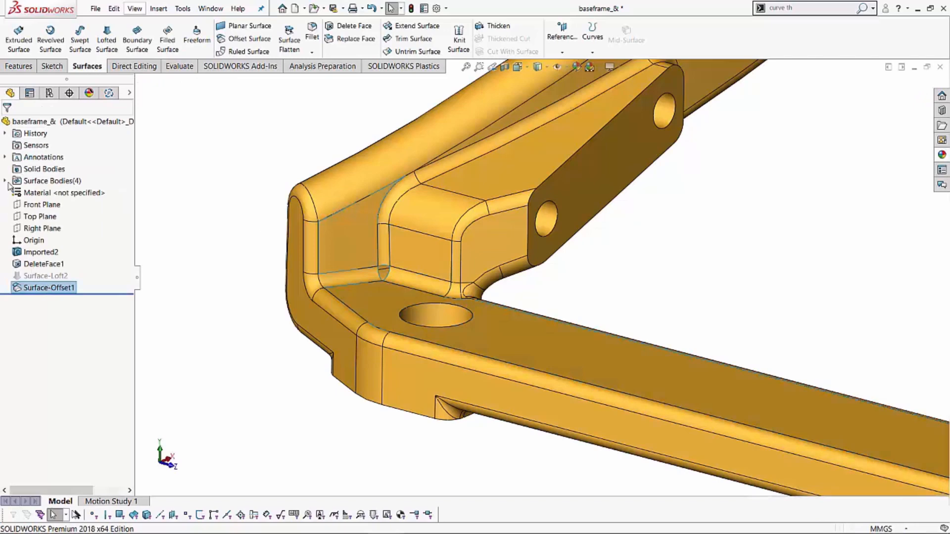
# Step: Hide the three copied surface bodies in the Surface Bodies folder
pyautogui.click(5, 180)
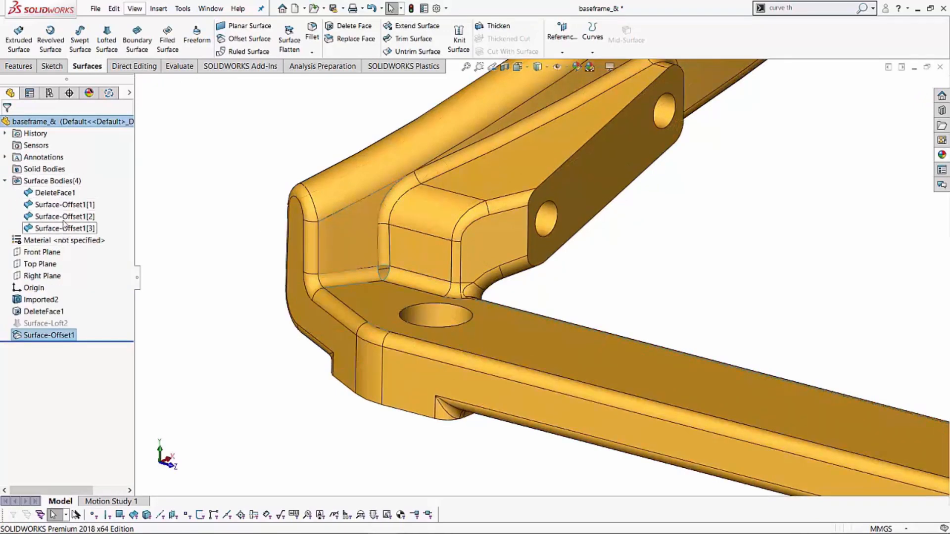
pyautogui.click(64, 216)
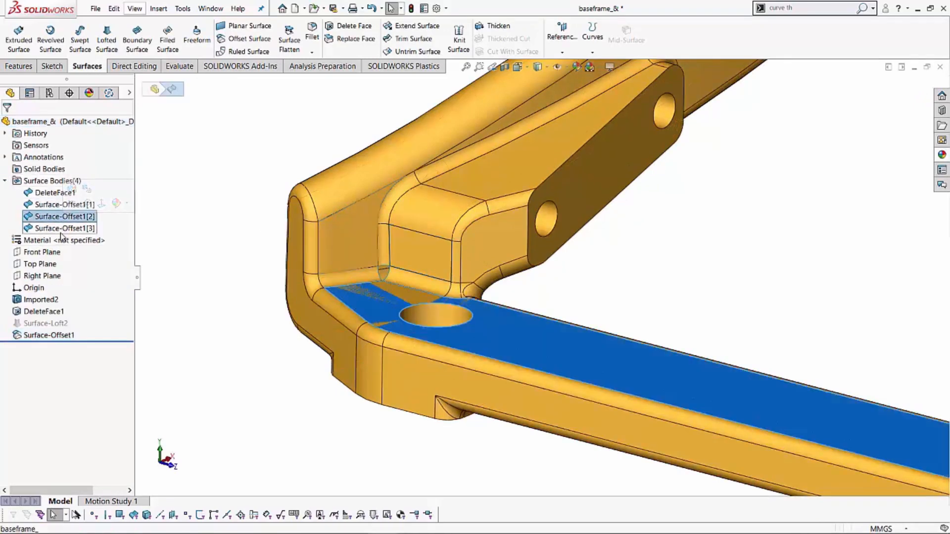
pyautogui.click(55, 192)
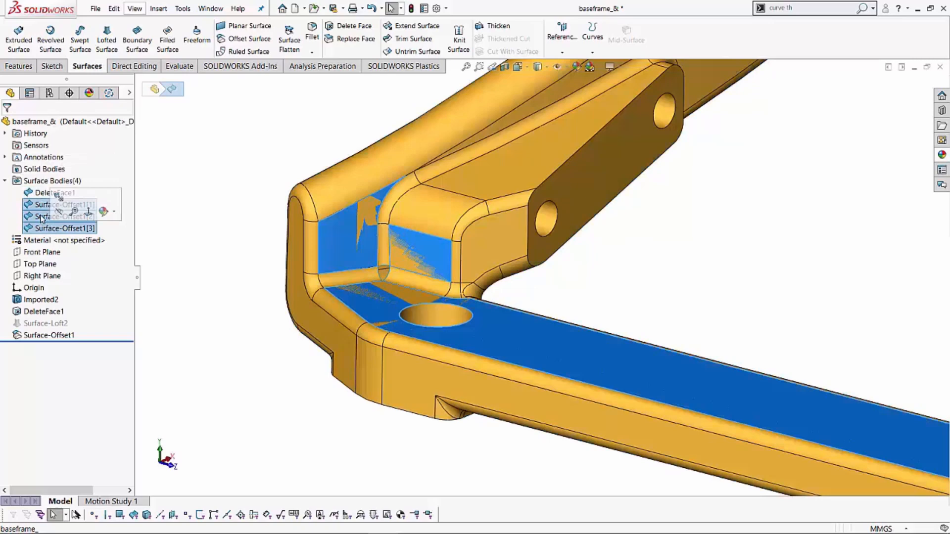
pyautogui.click(245, 284)
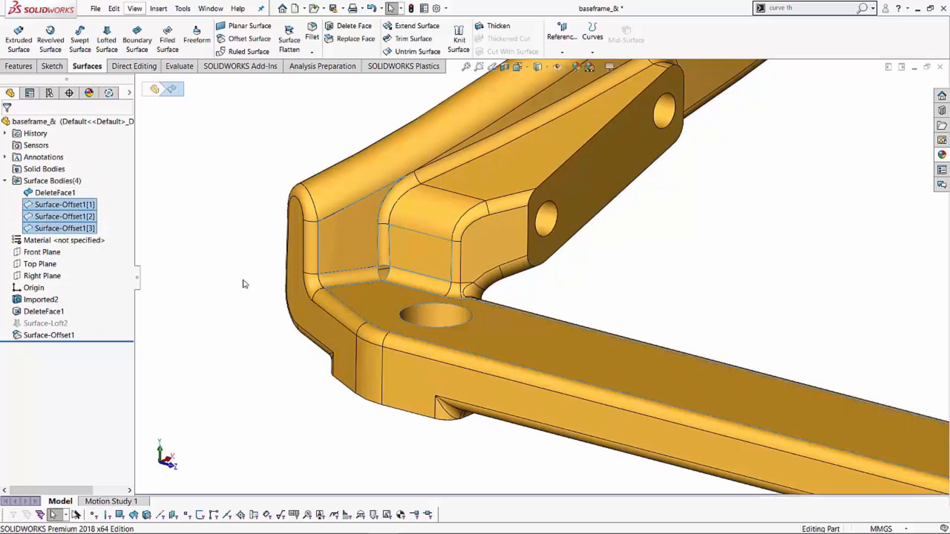
pyautogui.moveTo(567, 362)
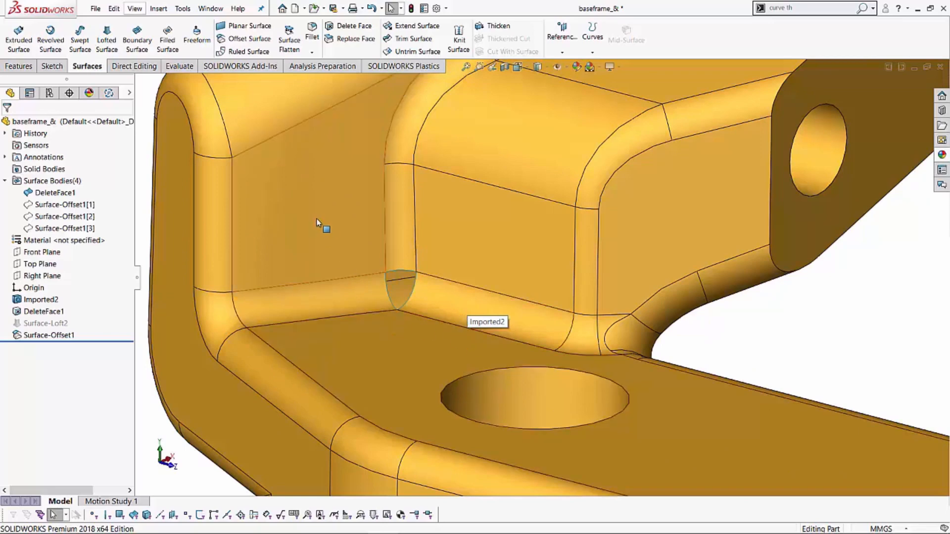
pyautogui.moveTo(476, 235)
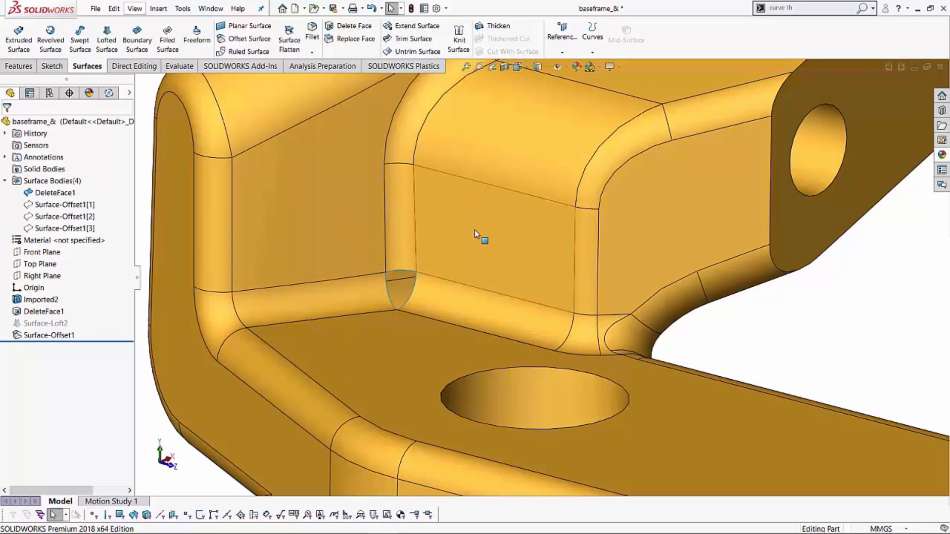
pyautogui.moveTo(355, 378)
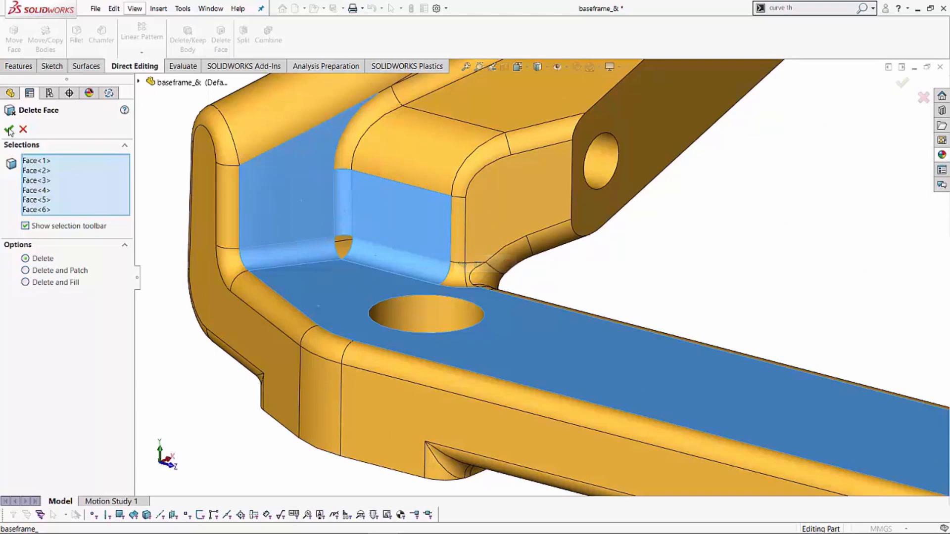
# Step: Confirm deleting the six corner faces and show the three offset surface copies
pyautogui.click(10, 129)
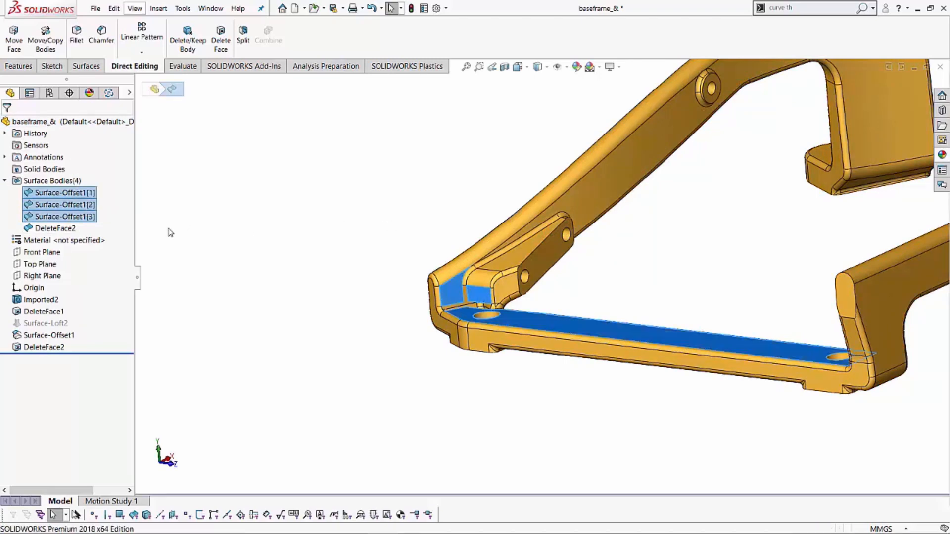
pyautogui.rightClick(55, 229)
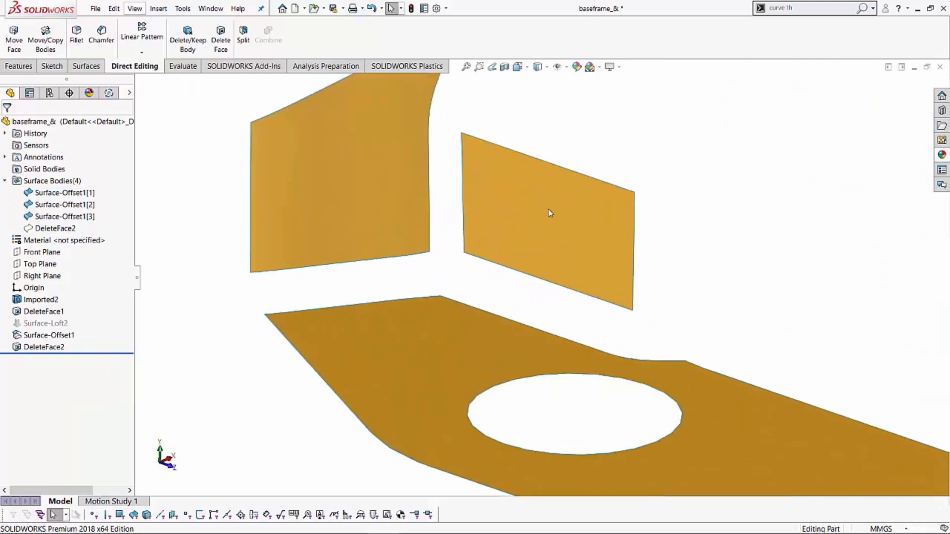
pyautogui.moveTo(399, 313)
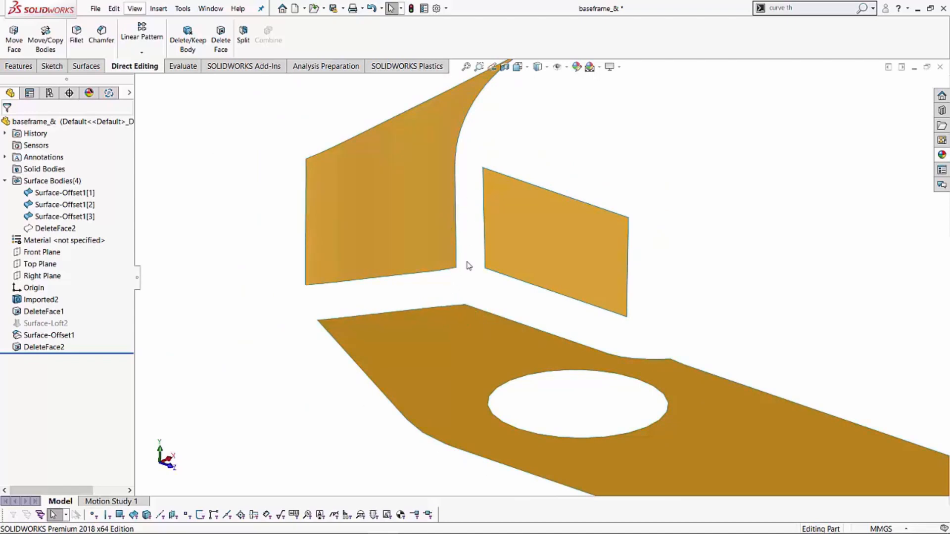
pyautogui.moveTo(402, 298)
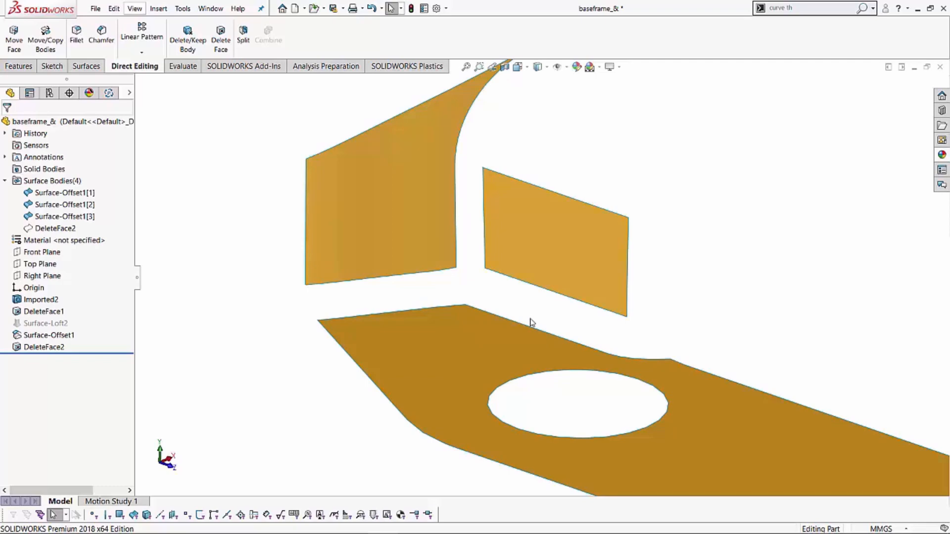
pyautogui.moveTo(518, 308)
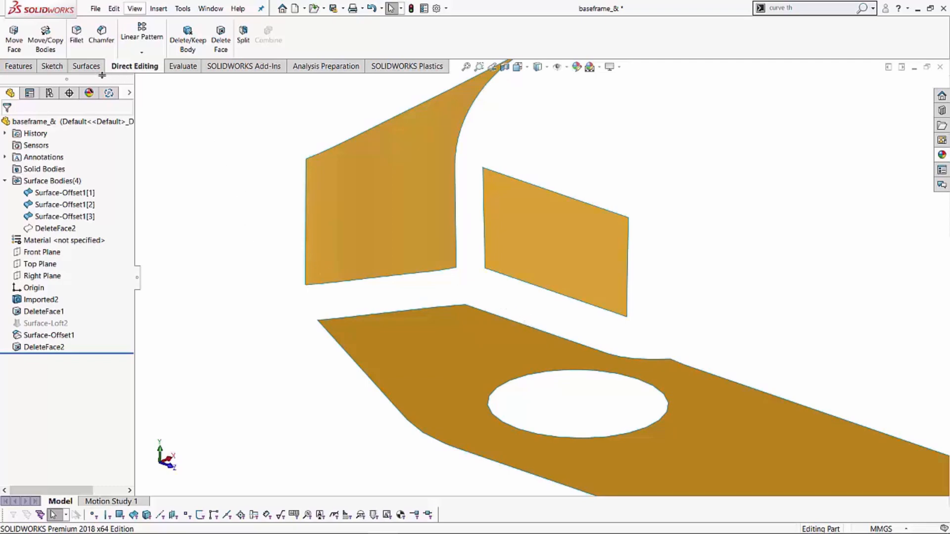
# Step: Search SOLIDWORKS commands for the Extend Surface tool, typing 'exit'
pyautogui.click(86, 66)
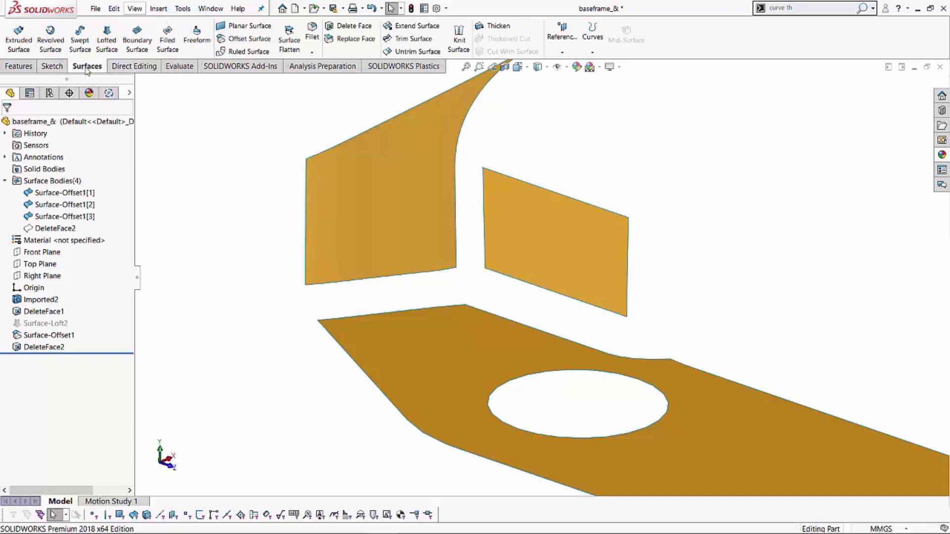
pyautogui.moveTo(291, 264)
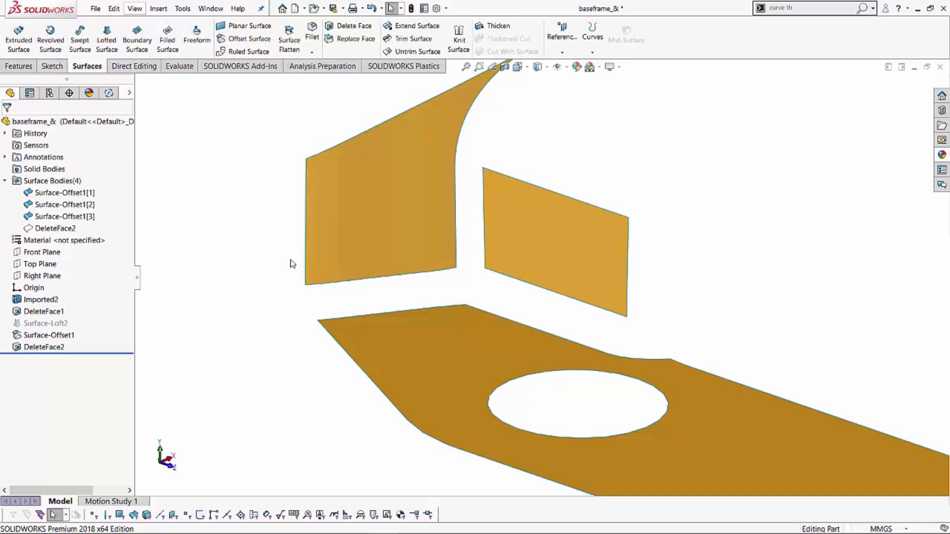
pyautogui.moveTo(272, 289)
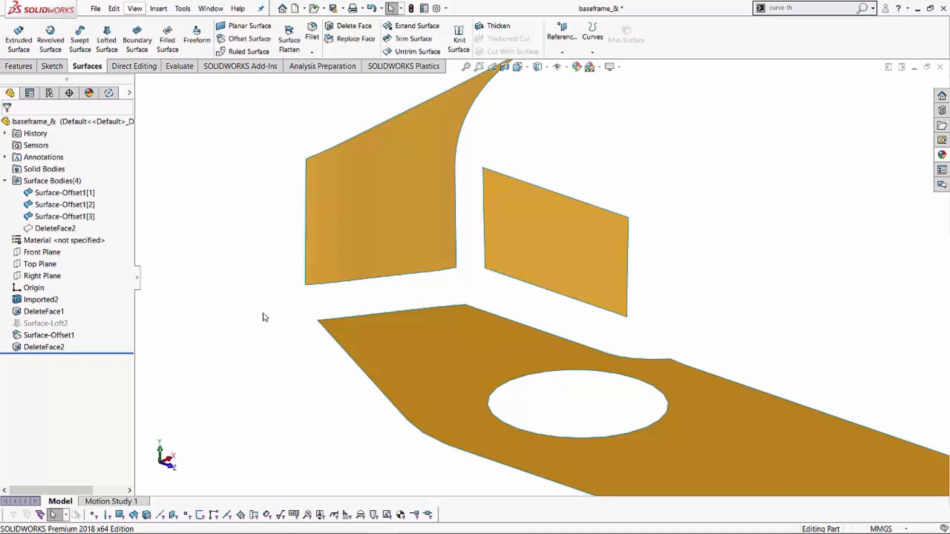
pyautogui.moveTo(289, 148)
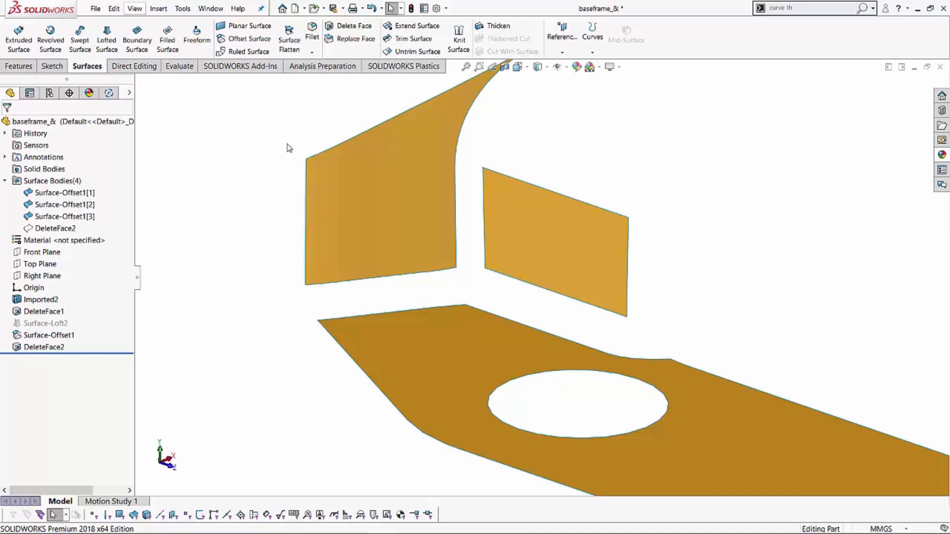
pyautogui.moveTo(416, 25)
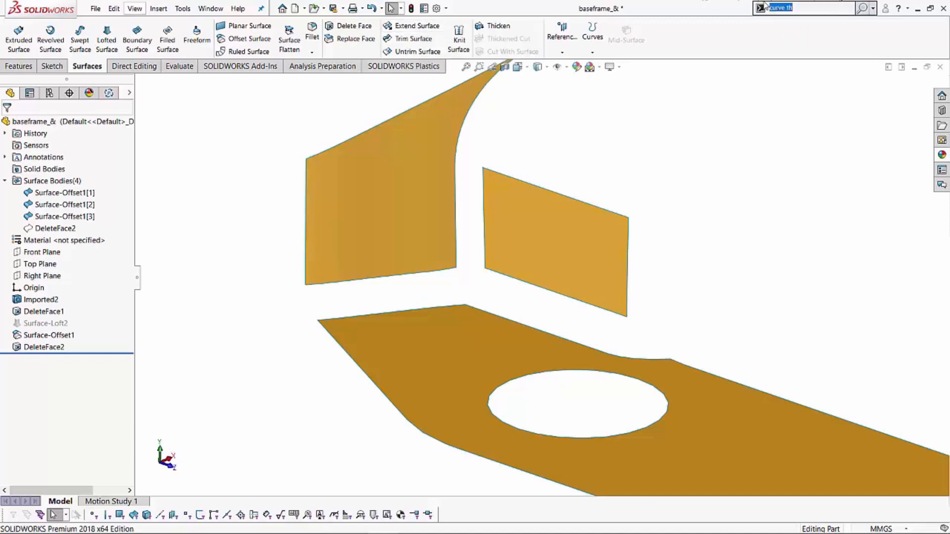
pyautogui.click(871, 8)
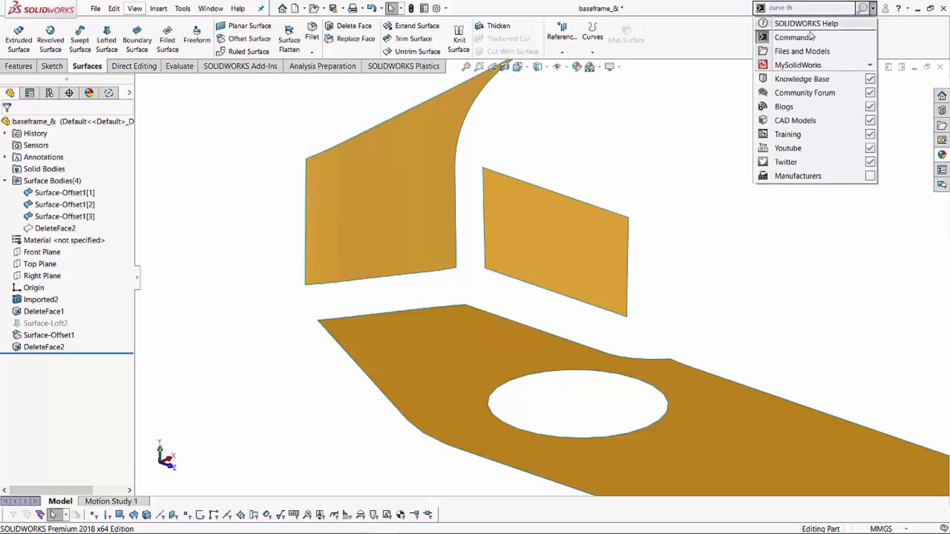
pyautogui.click(875, 8)
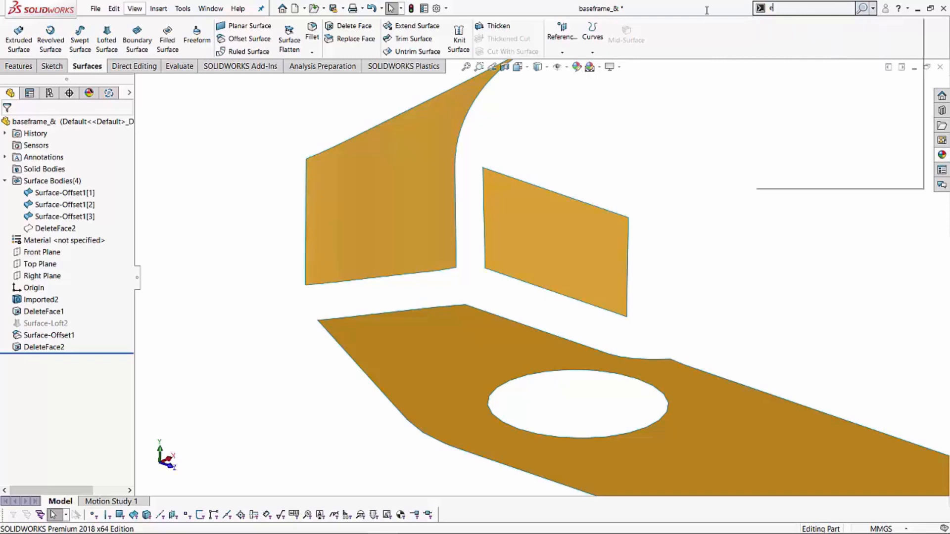
pyautogui.write('exit')
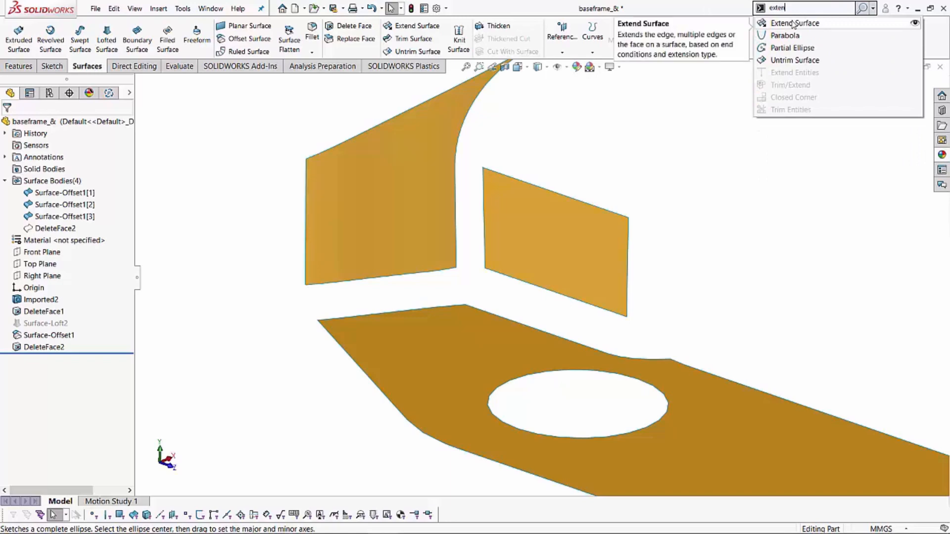
# Step: Extend the floor and wall panel edges by 5 mm so the panels overlap
pyautogui.click(794, 22)
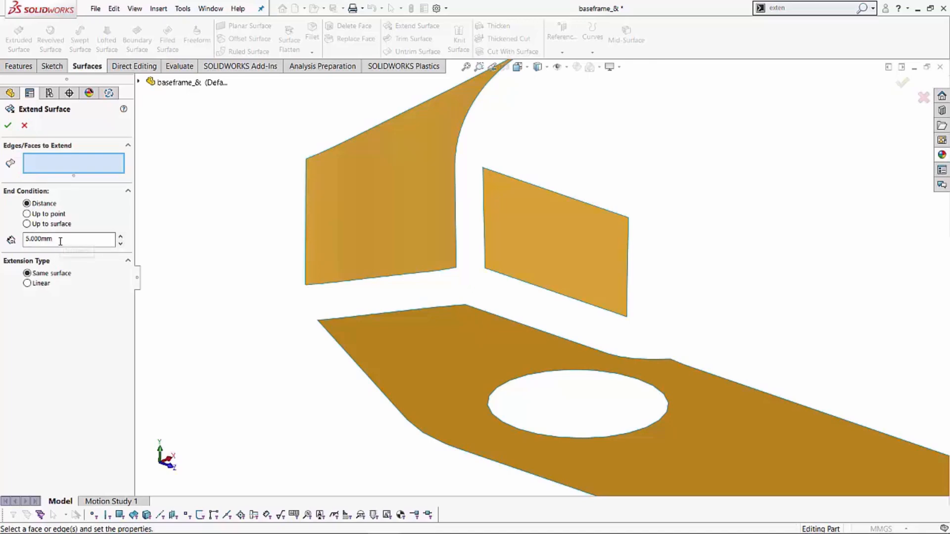
pyautogui.moveTo(69, 240)
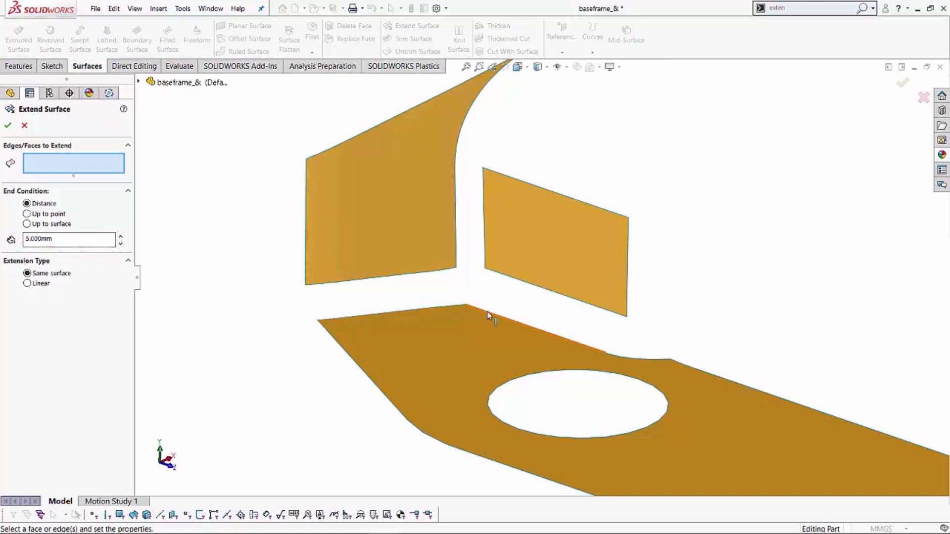
pyautogui.click(472, 316)
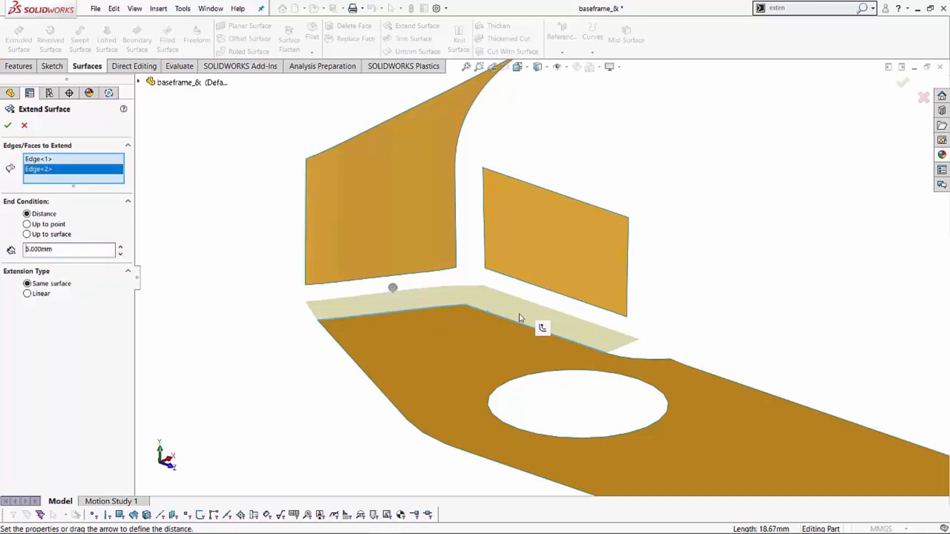
pyautogui.moveTo(431, 294)
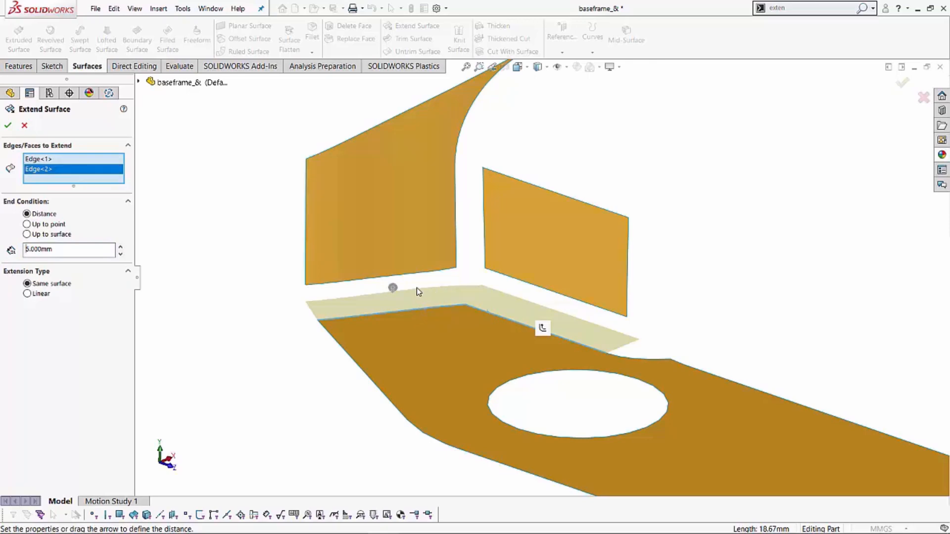
pyautogui.moveTo(433, 215)
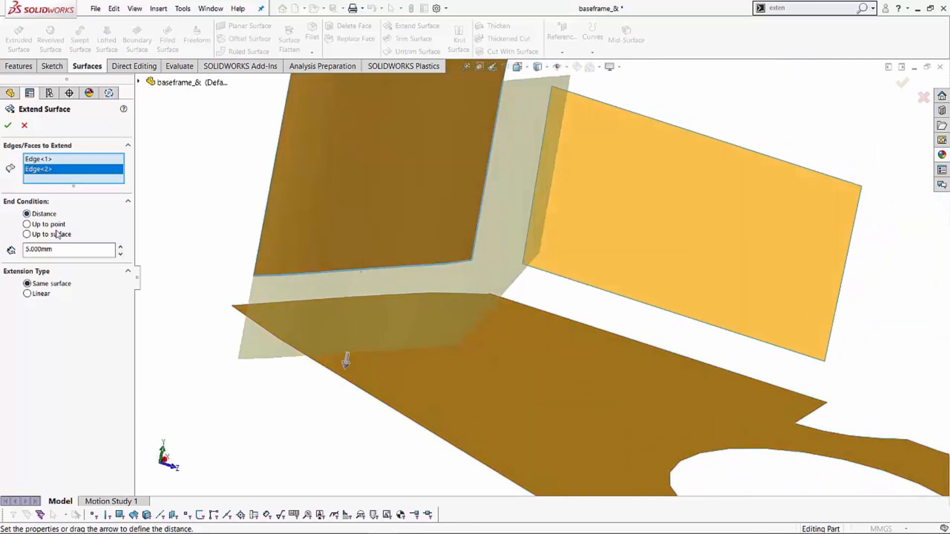
pyautogui.click(8, 125)
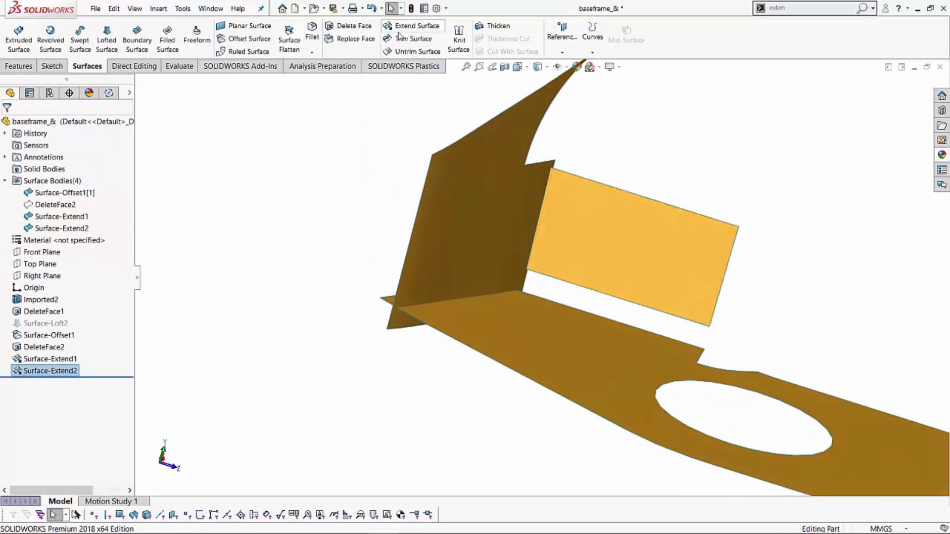
pyautogui.click(417, 27)
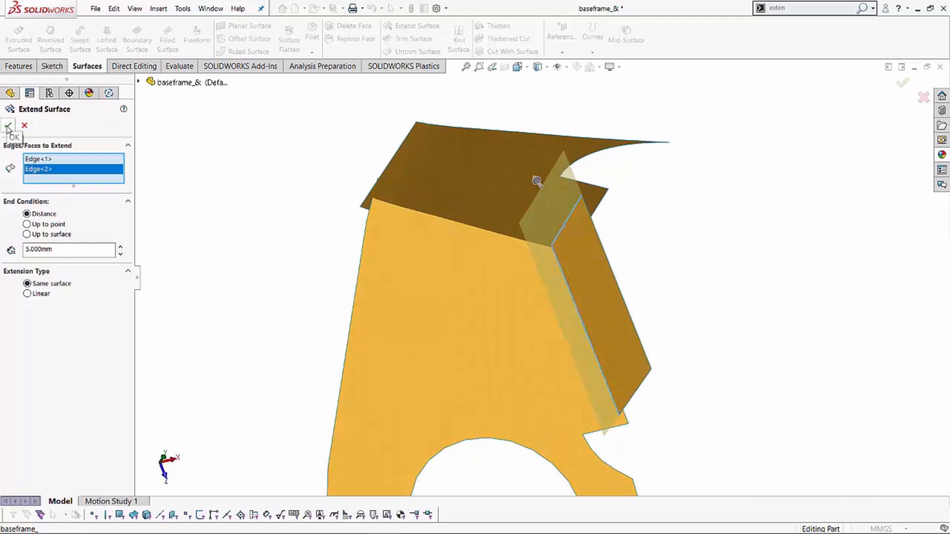
pyautogui.click(8, 127)
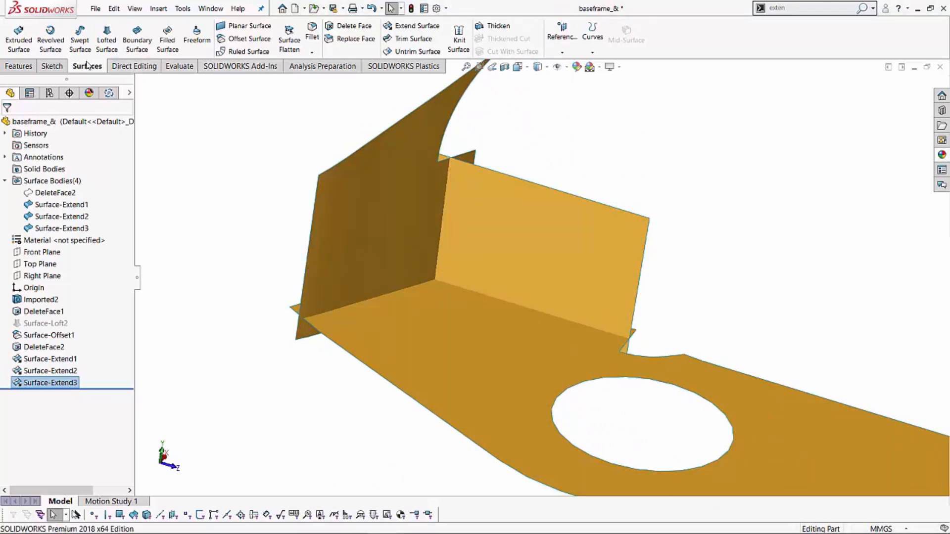
# Step: Mutually trim the three extended corner surfaces, keeping the inner corner pieces
pyautogui.click(413, 38)
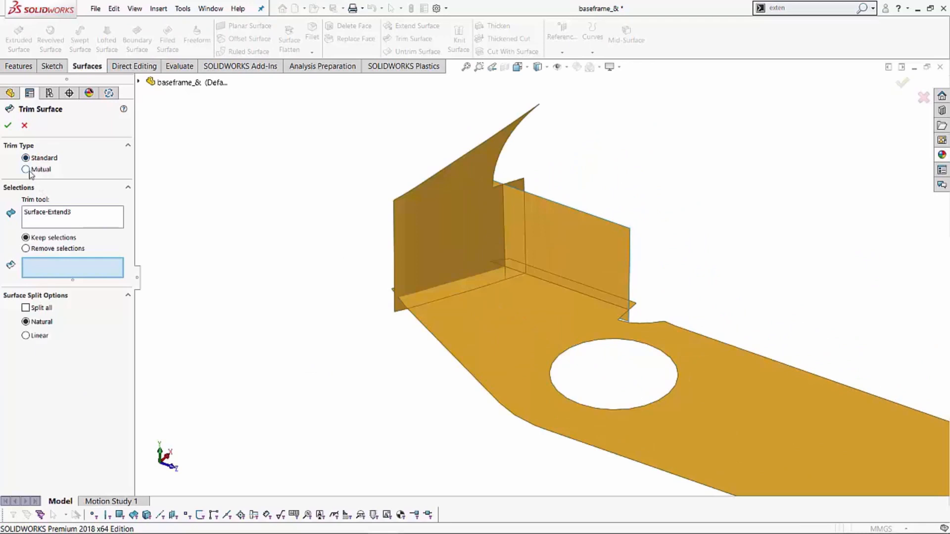
pyautogui.click(26, 169)
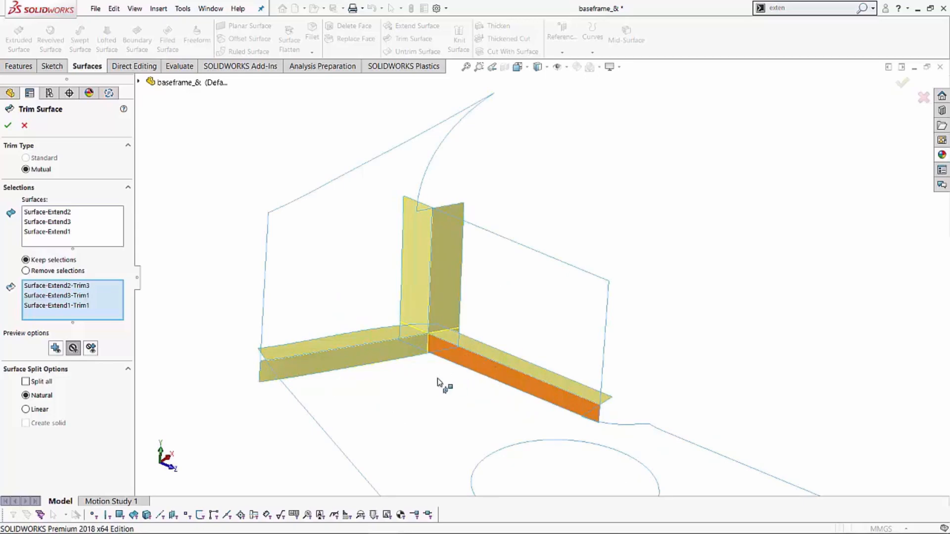
pyautogui.click(8, 125)
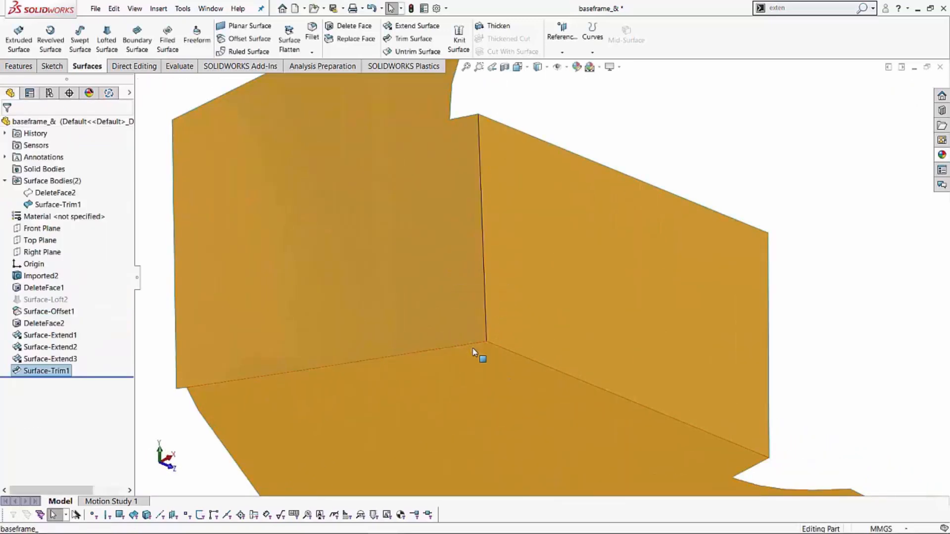
pyautogui.moveTo(494, 353)
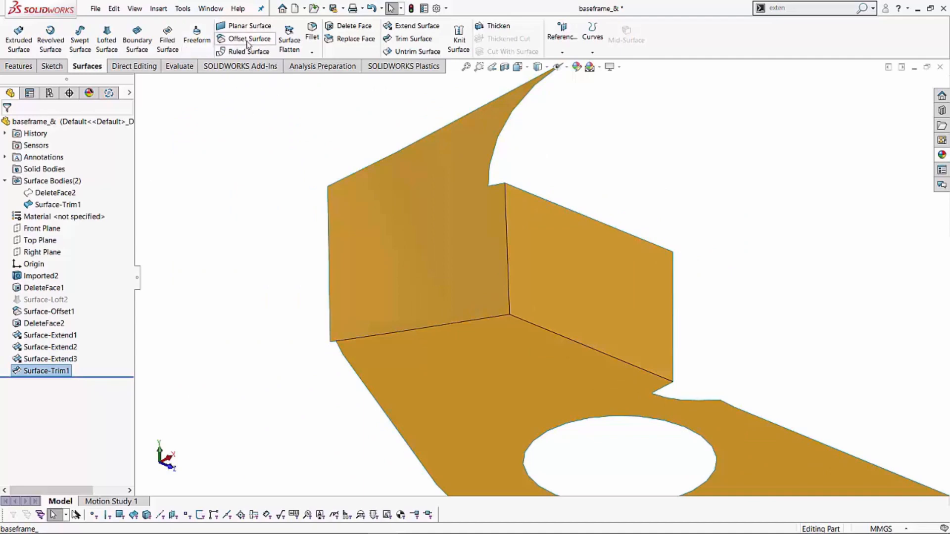
# Step: Fillet the vertical and two bottom corner edges with a multi-radius 2.8/3 mm fillet
pyautogui.click(19, 66)
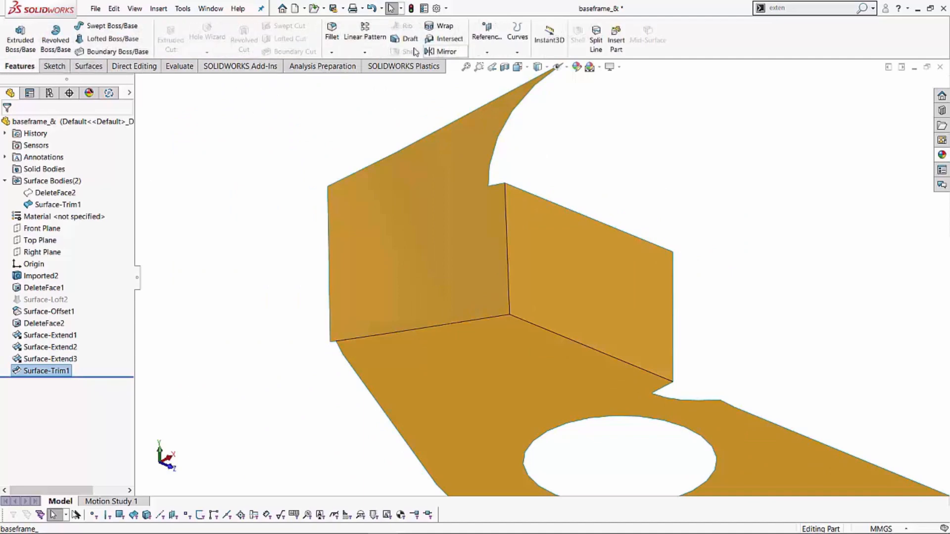
pyautogui.click(331, 36)
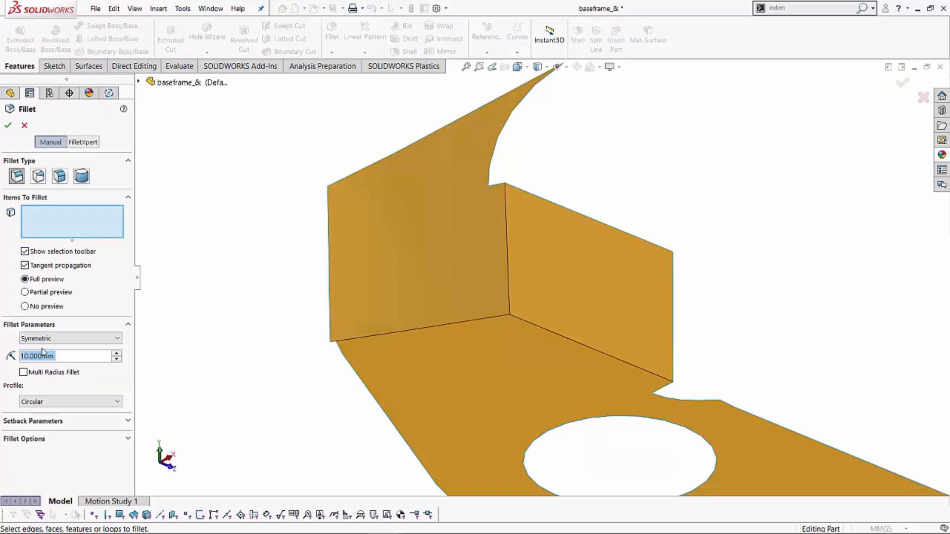
pyautogui.click(24, 372)
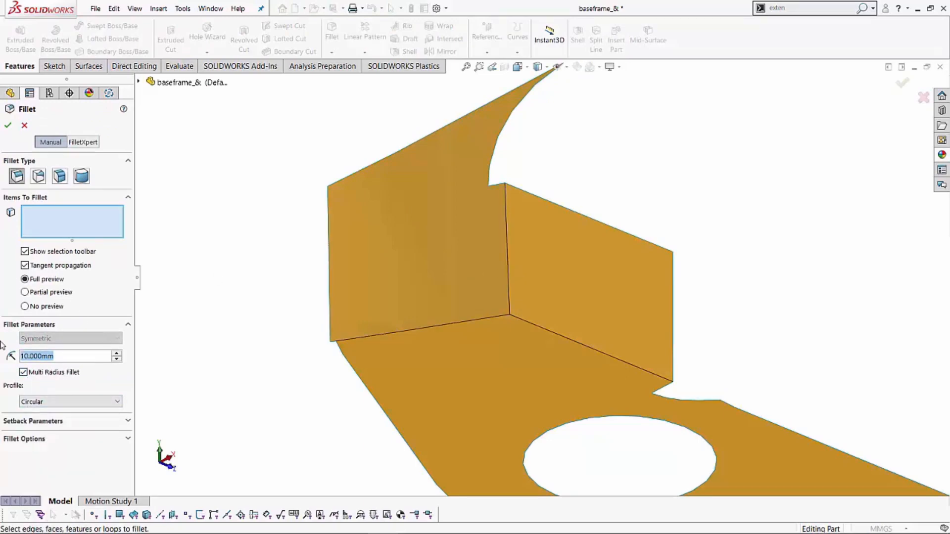
pyautogui.write('2.8')
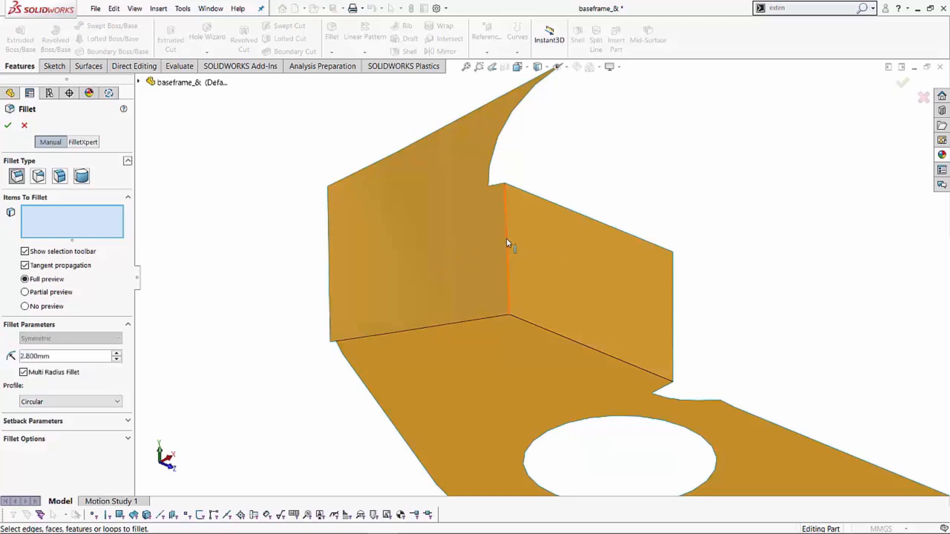
pyautogui.click(508, 248)
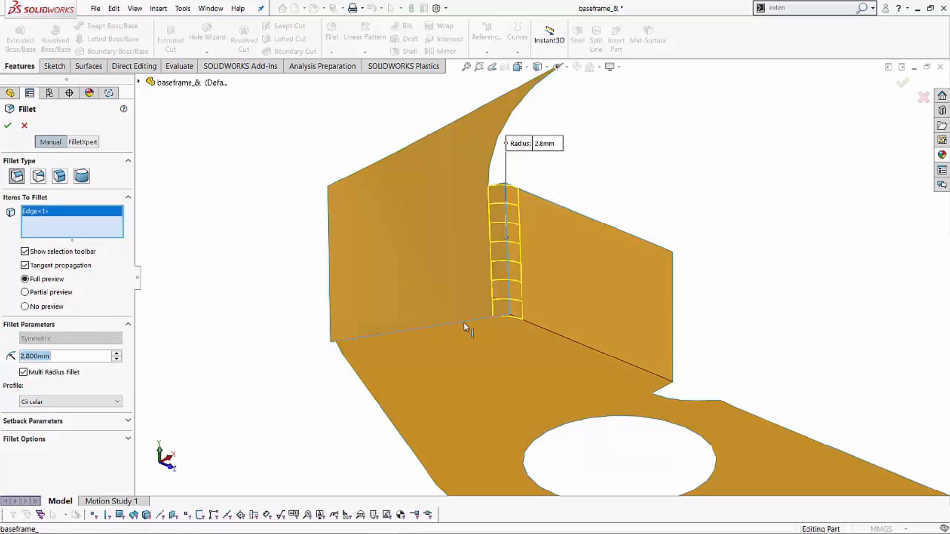
pyautogui.click(567, 340)
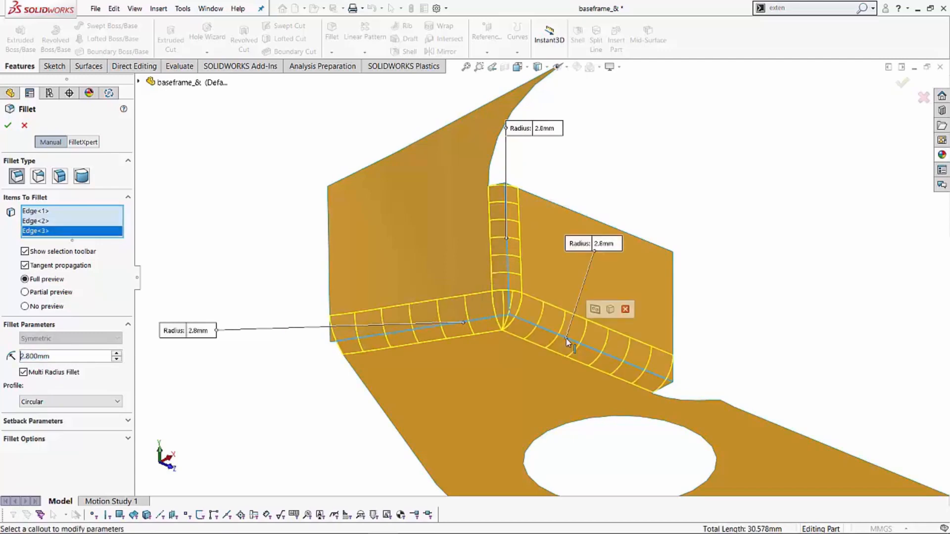
pyautogui.click(606, 243)
pyautogui.write('3')
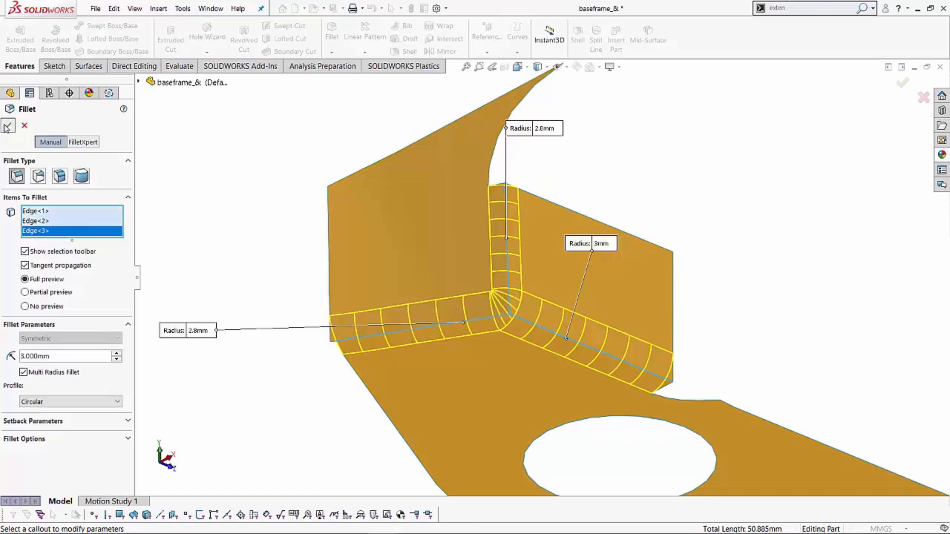
pyautogui.click(9, 127)
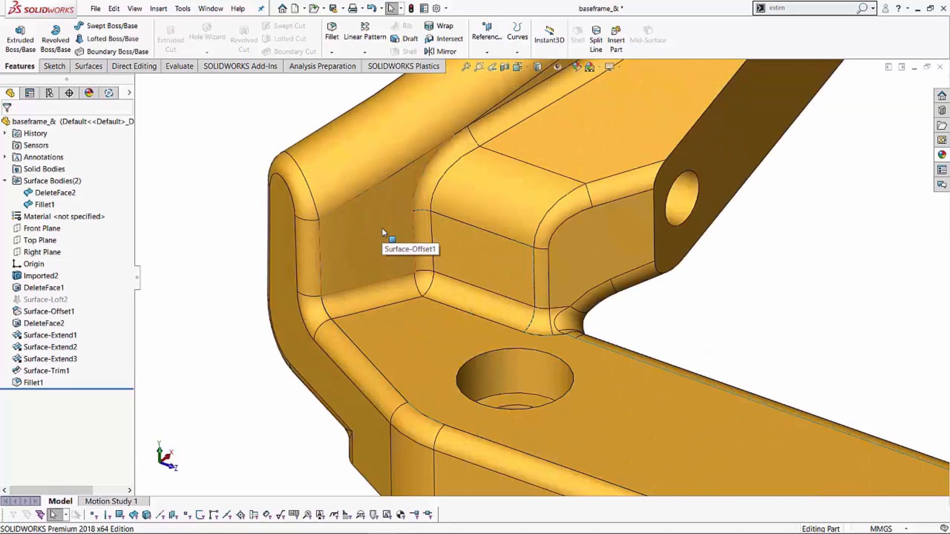
pyautogui.moveTo(460, 311)
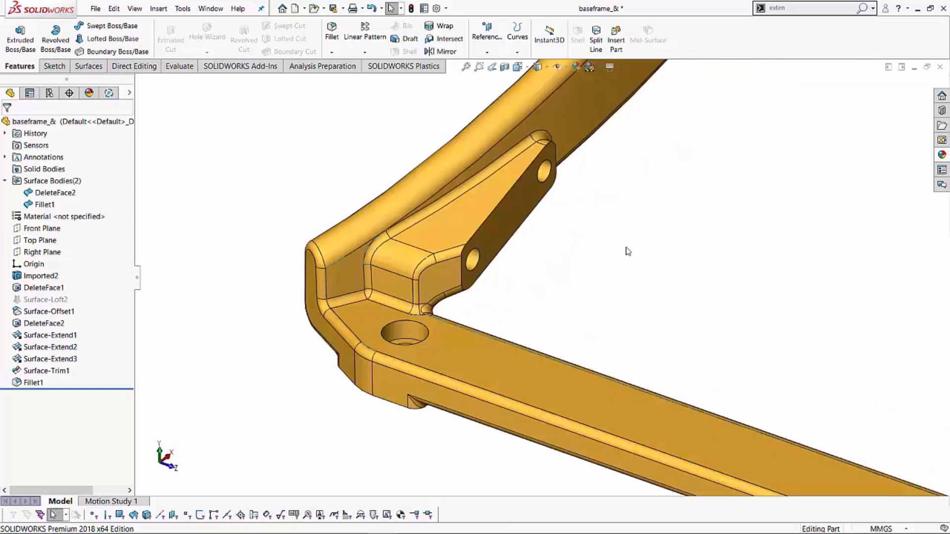
# Step: Start the Knit Surface command to join the corner patch with the frame
pyautogui.click(87, 66)
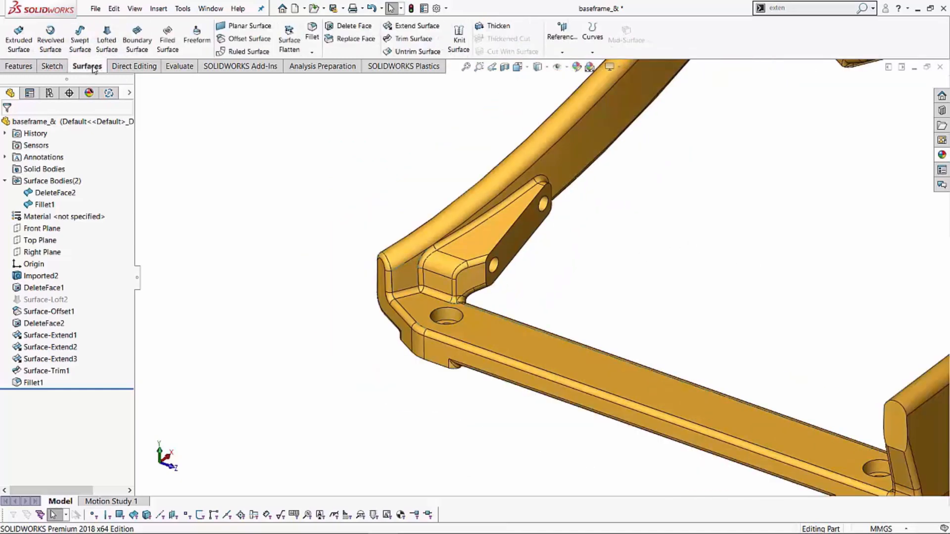
pyautogui.click(459, 38)
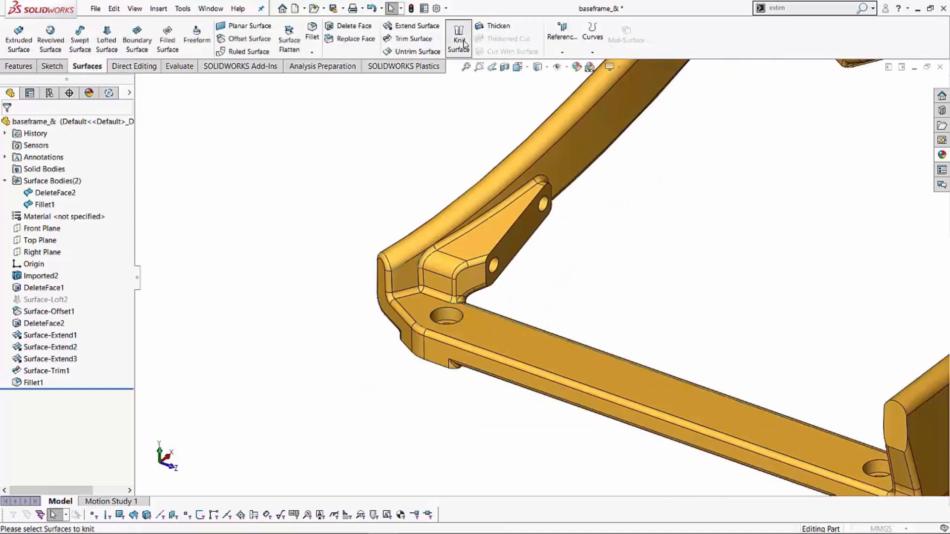
# Step: Knit DeleteFace2 and Fillet1 into solid body Surface-Knit1 at 0.1 mm tolerance, confirming no surfaces remain
pyautogui.click(459, 36)
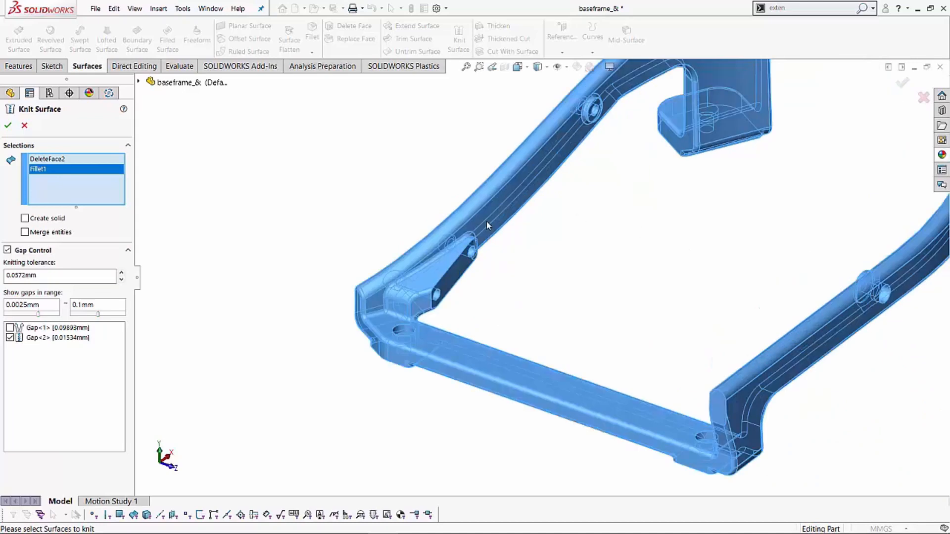
pyautogui.moveTo(427, 262)
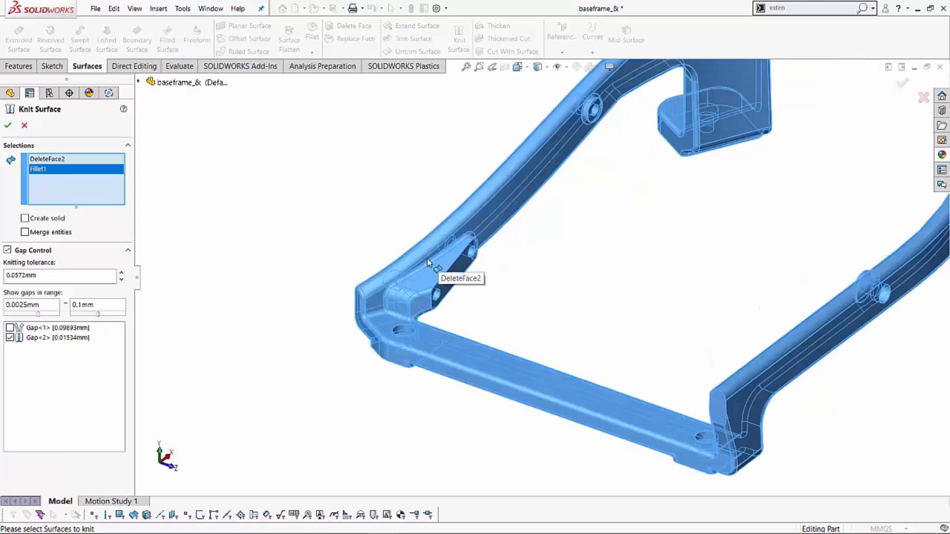
pyautogui.moveTo(721, 405)
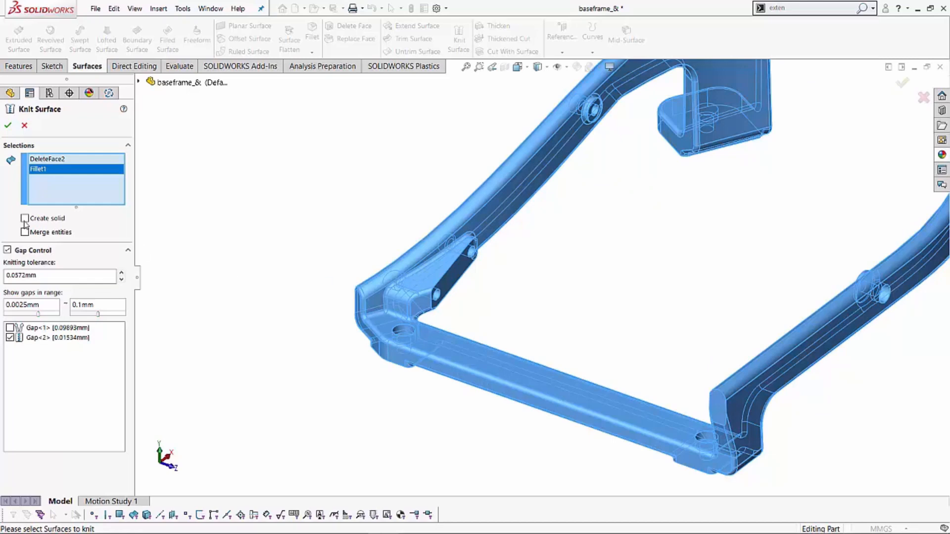
pyautogui.click(25, 218)
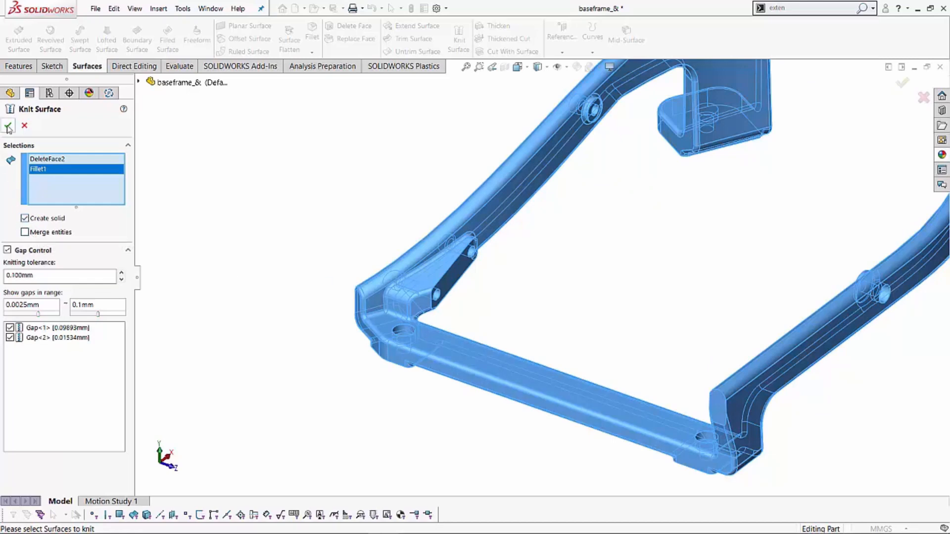
pyautogui.click(9, 126)
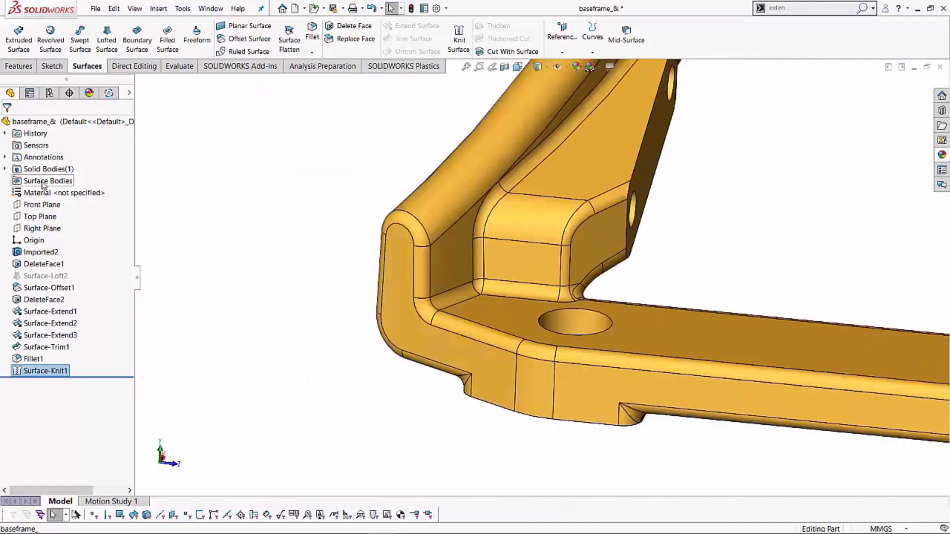
pyautogui.click(47, 181)
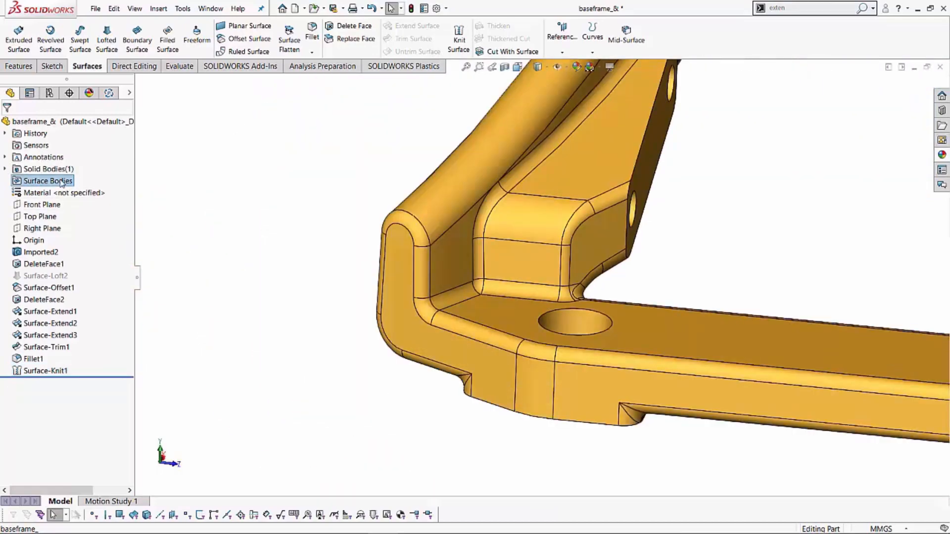